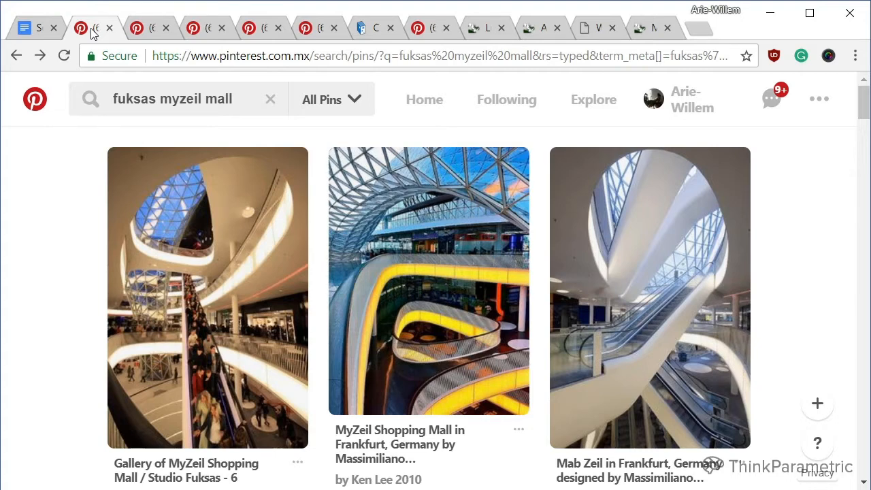
mouse_move(820, 316)
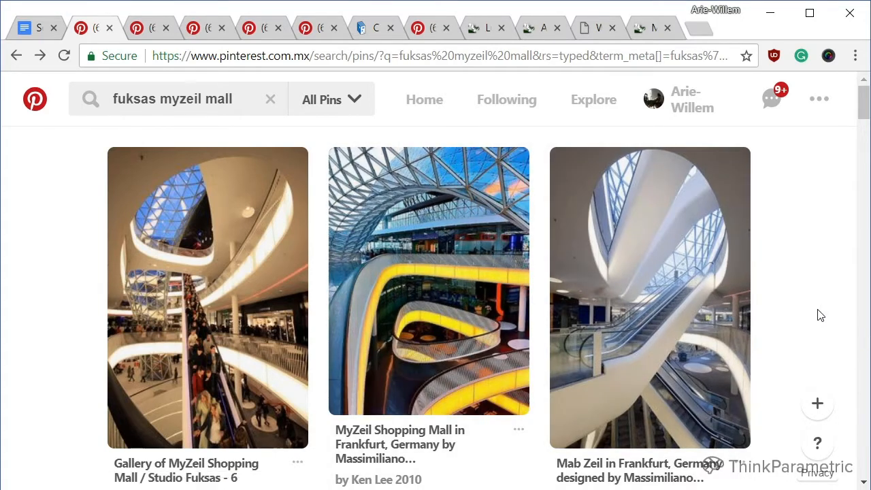
mouse_move(856, 246)
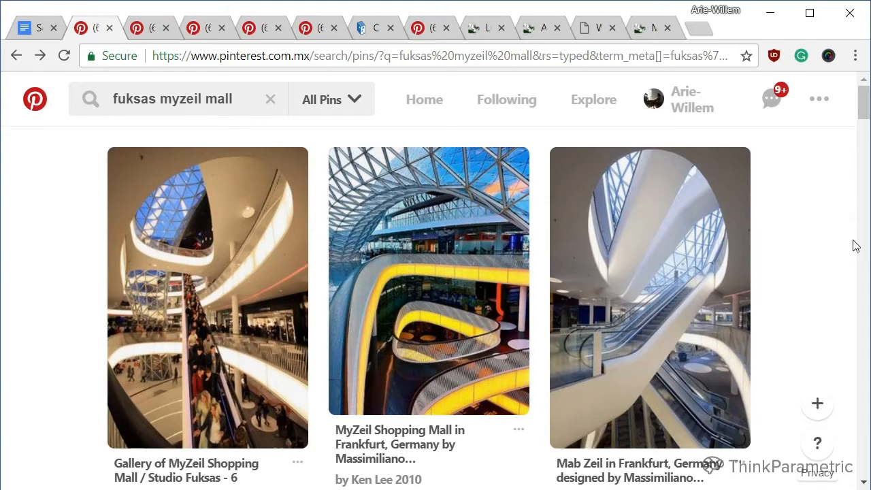
mouse_move(818, 248)
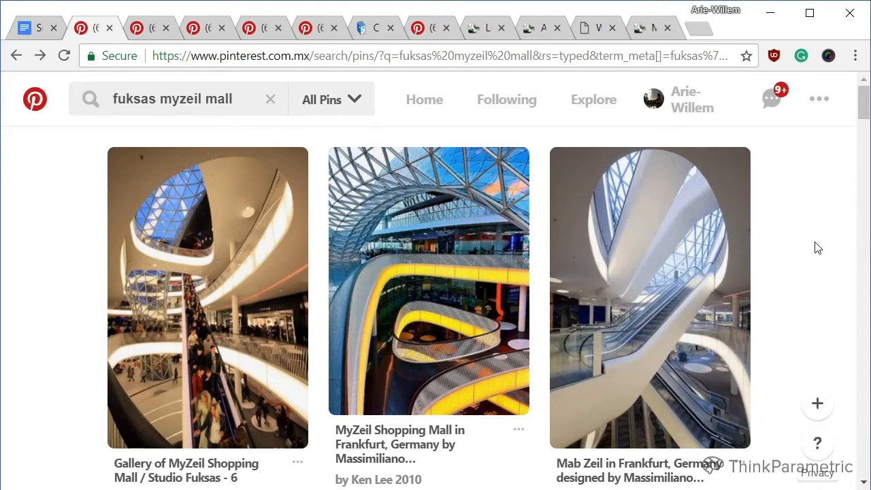
Scroll through the Selfridges search results on Pinterest
scroll(down, 3)
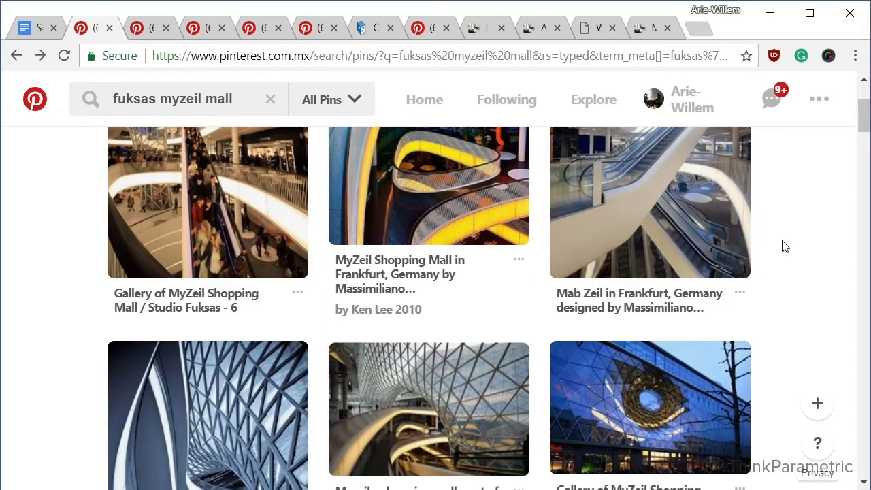
scroll(down, 3)
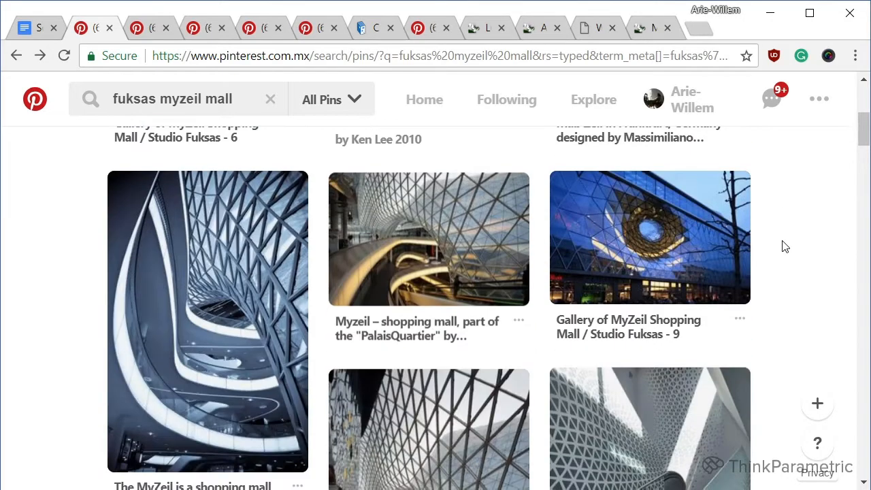
scroll(down, 3)
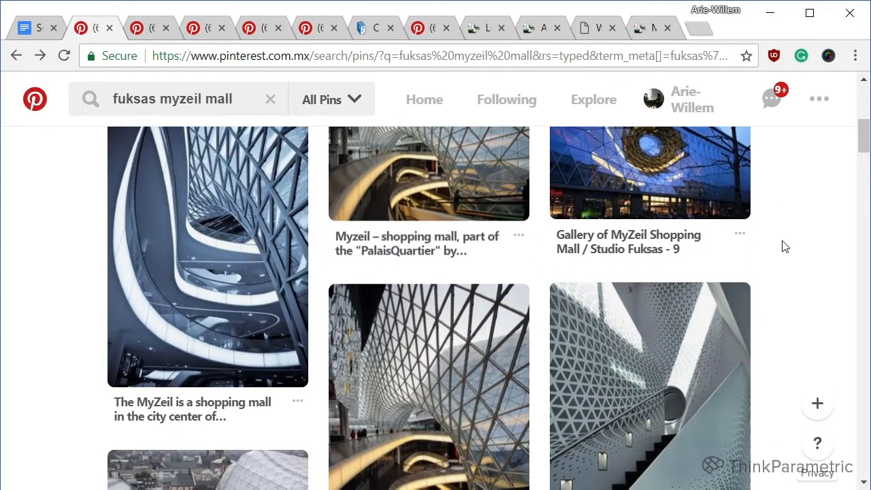
scroll(down, 3)
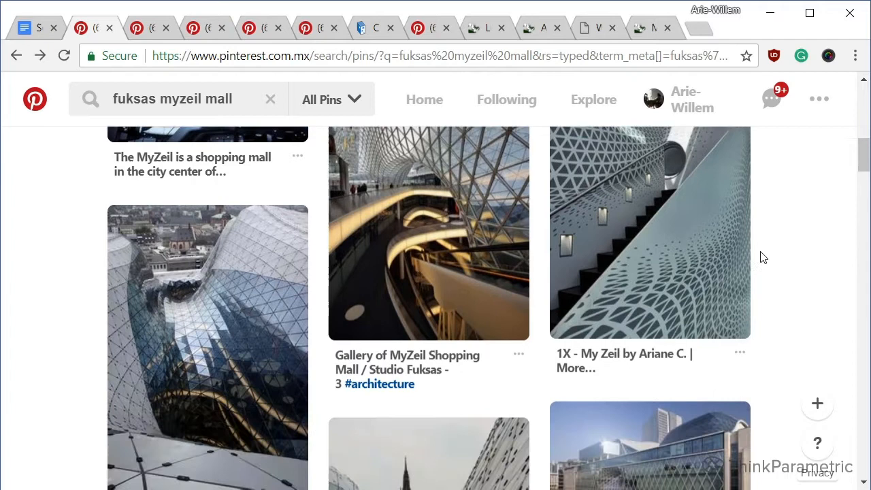
scroll(down, 3)
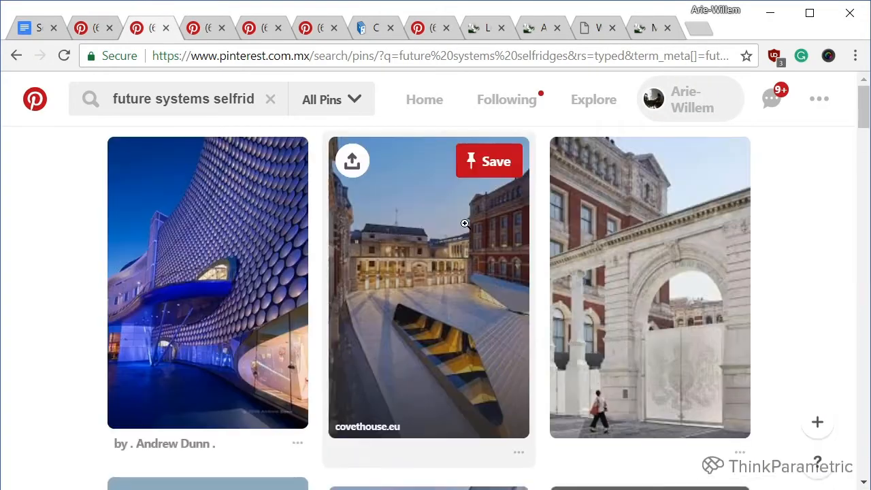
scroll(down, 3)
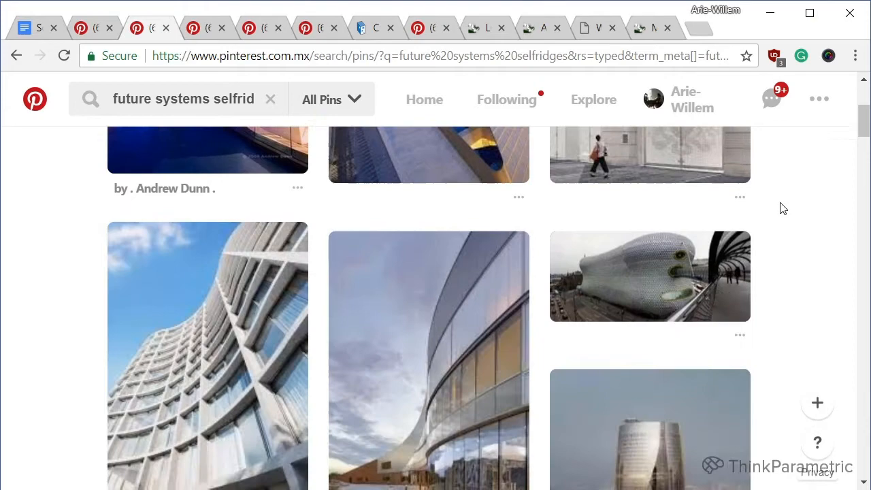
scroll(down, 3)
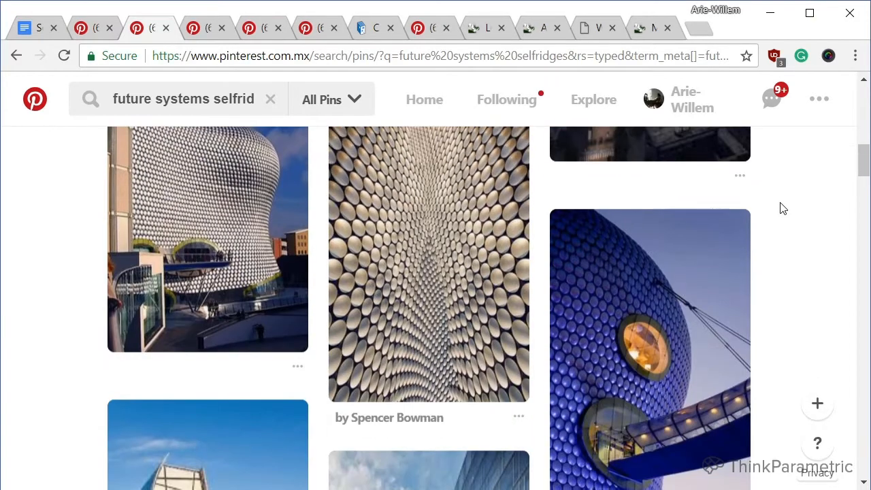
scroll(down, 3)
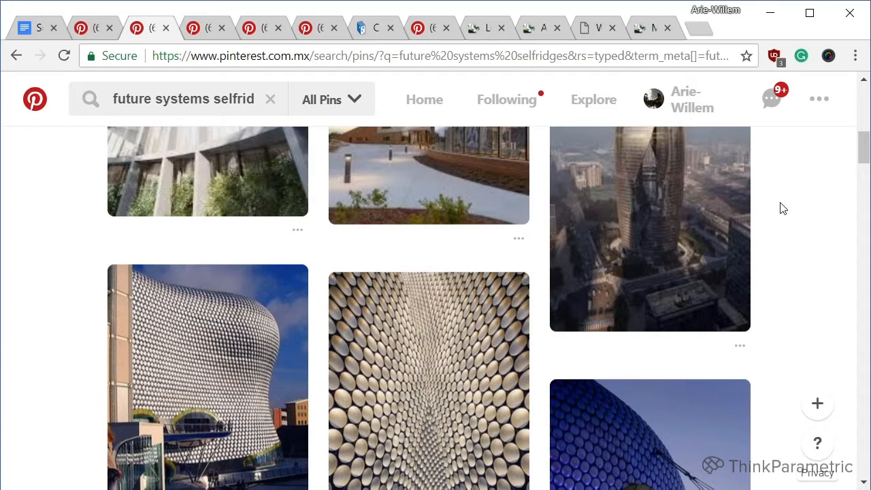
mouse_move(735, 231)
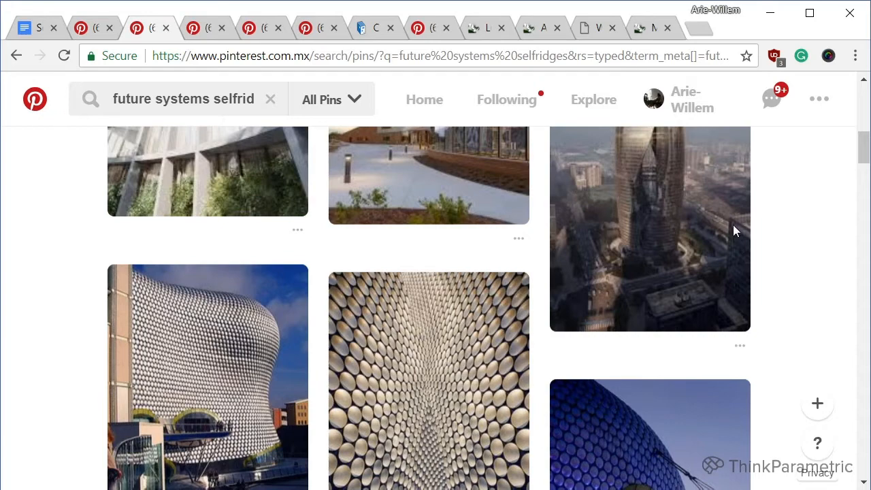
scroll(down, 3)
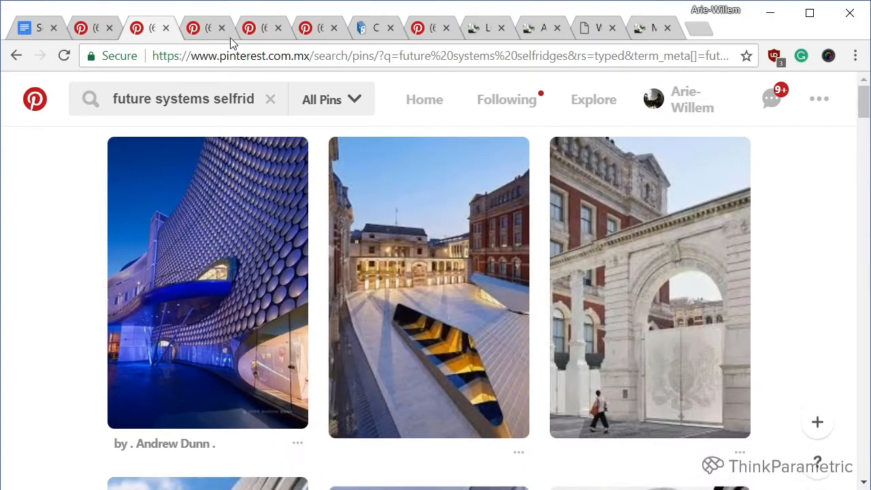
Browse the 'yas hotel asymptote' results, then bring up 'foster gherkin' results
text(yas hotel asymptote)
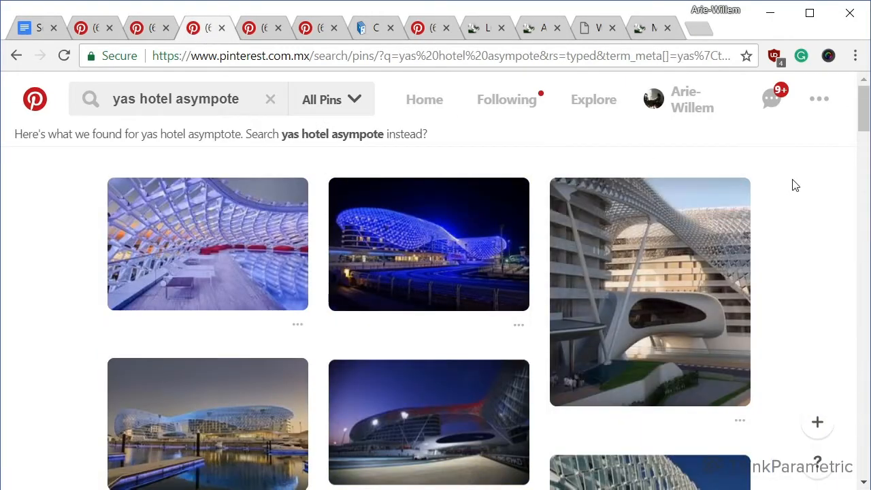
scroll(down, 3)
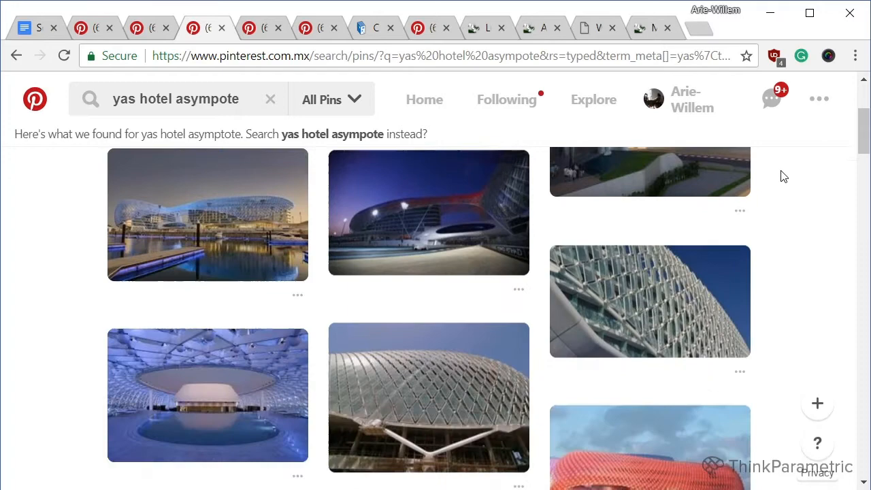
scroll(down, 3)
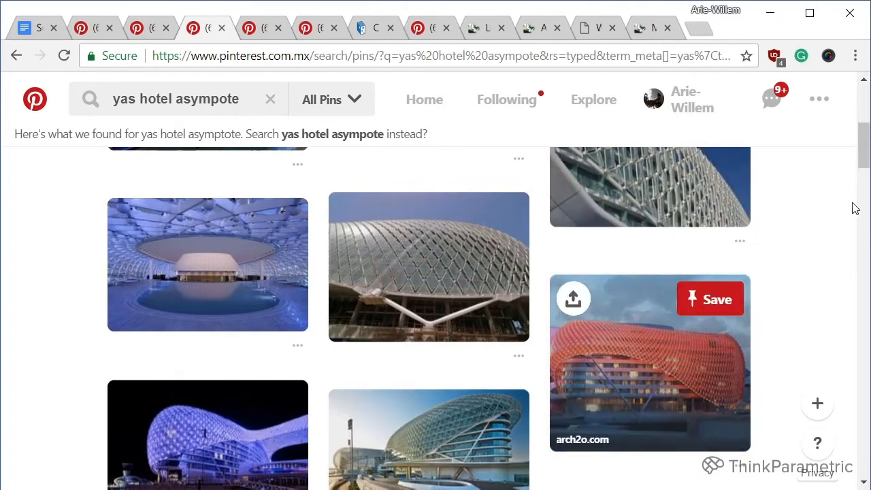
text(foster gherkin)
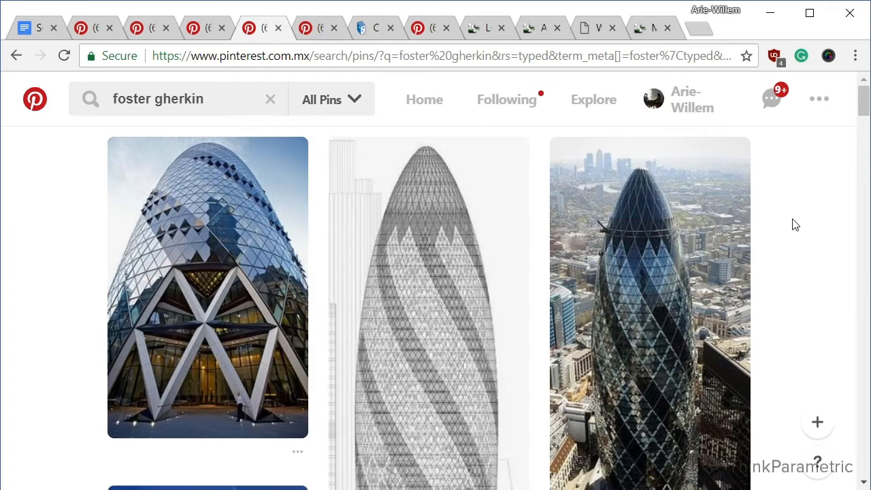
Pull up 'soumaya museum' results and scroll through the hexagonal facade pins
text(soumaya museum)
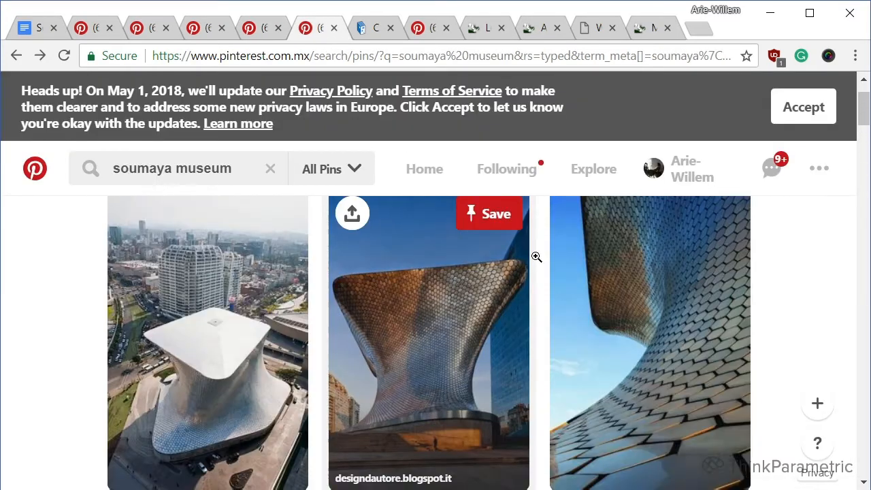
mouse_move(839, 262)
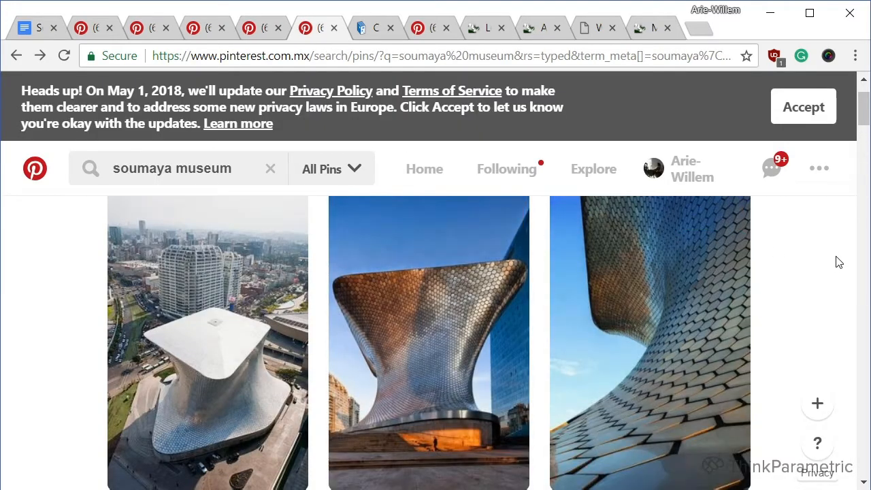
mouse_move(809, 256)
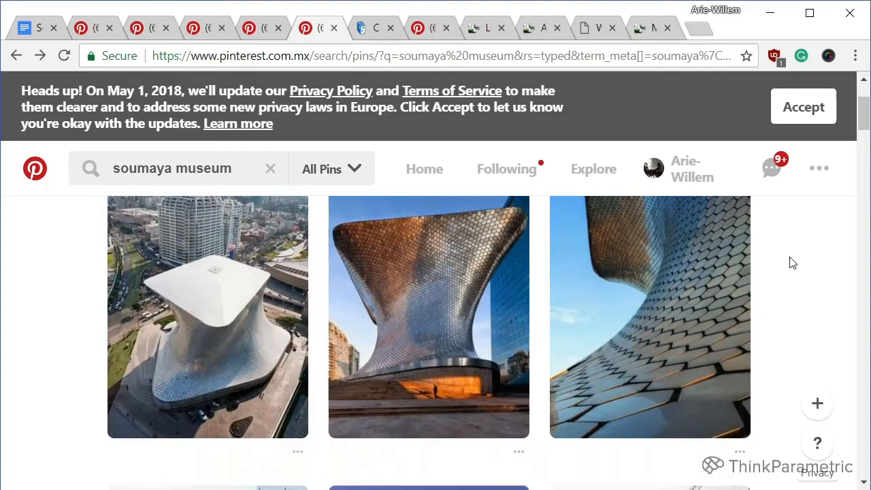
scroll(down, 3)
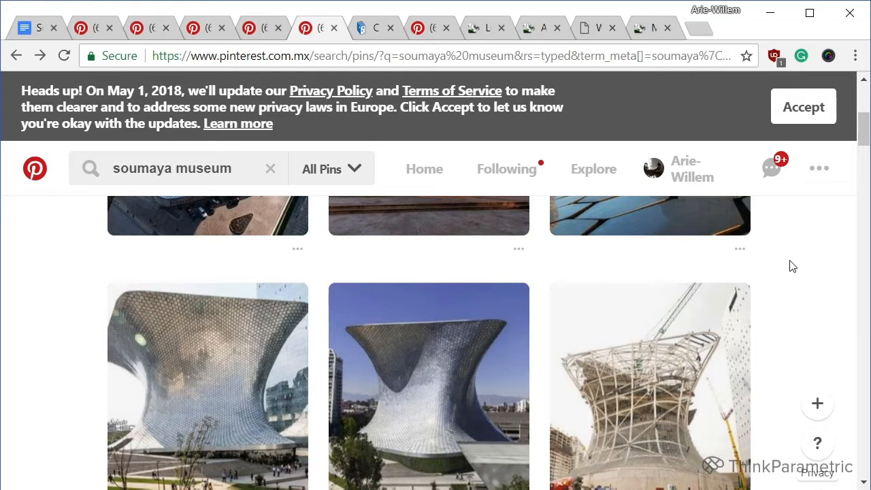
scroll(down, 3)
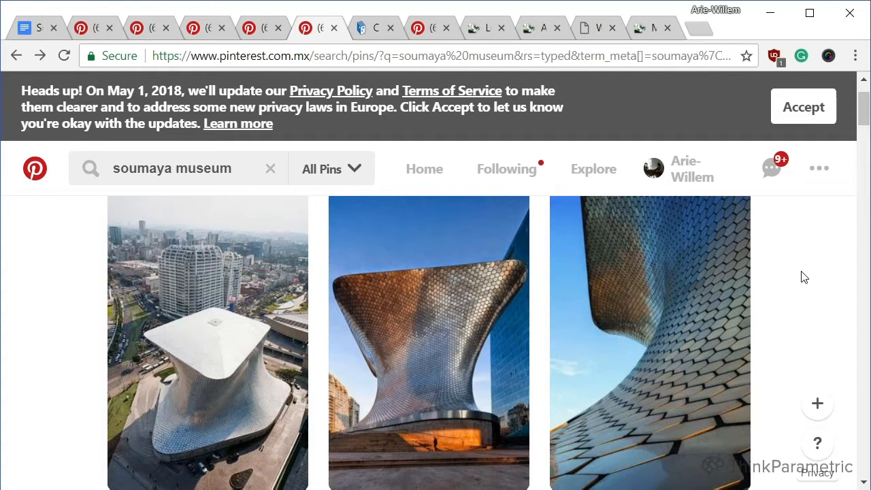
mouse_move(777, 291)
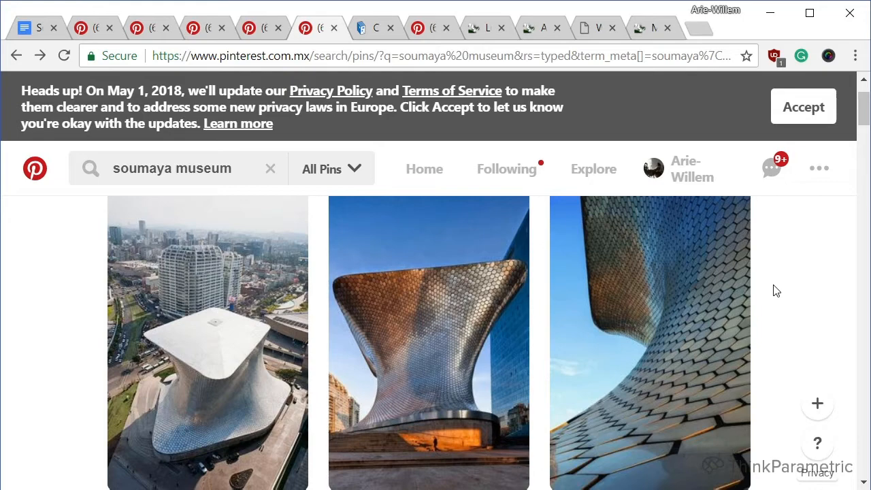
scroll(down, 3)
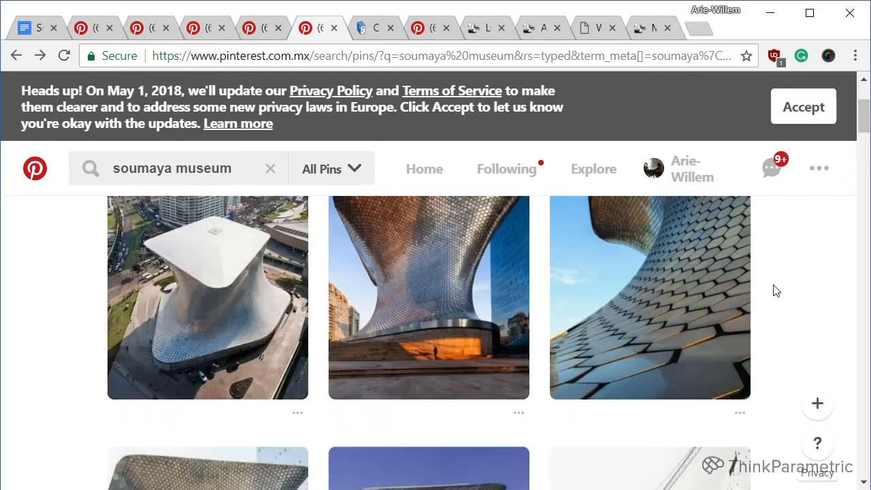
scroll(down, 3)
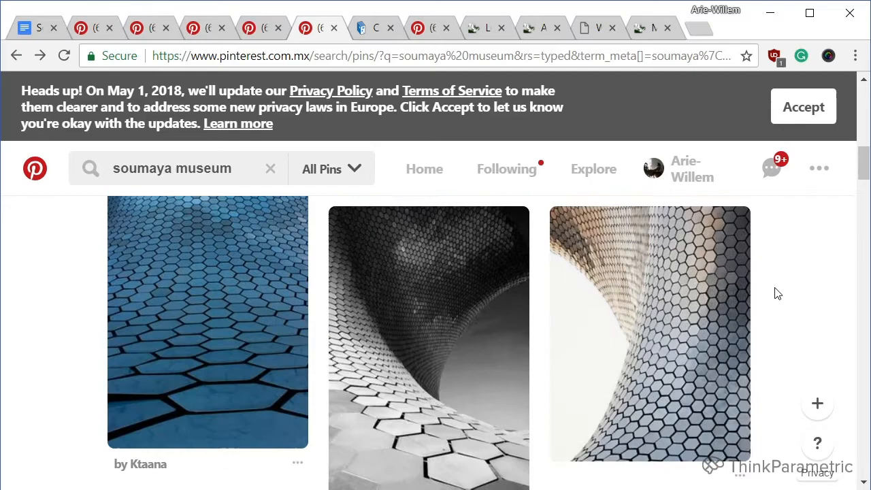
View Nathan Miller's LunchBox page, scrolling to its feature list and download details
click(469, 28)
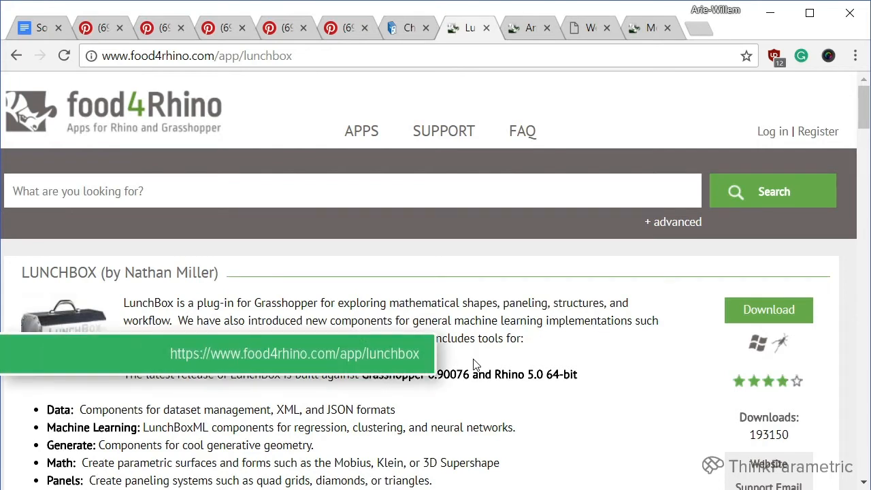
scroll(down, 3)
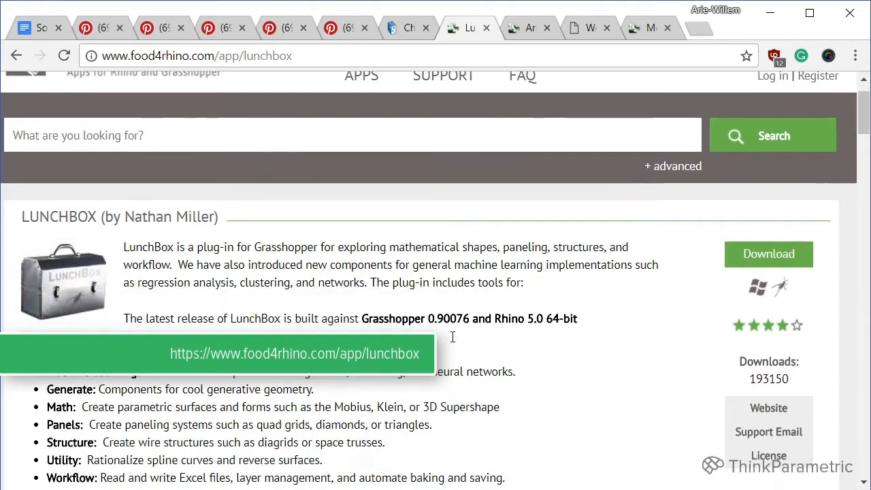
scroll(down, 3)
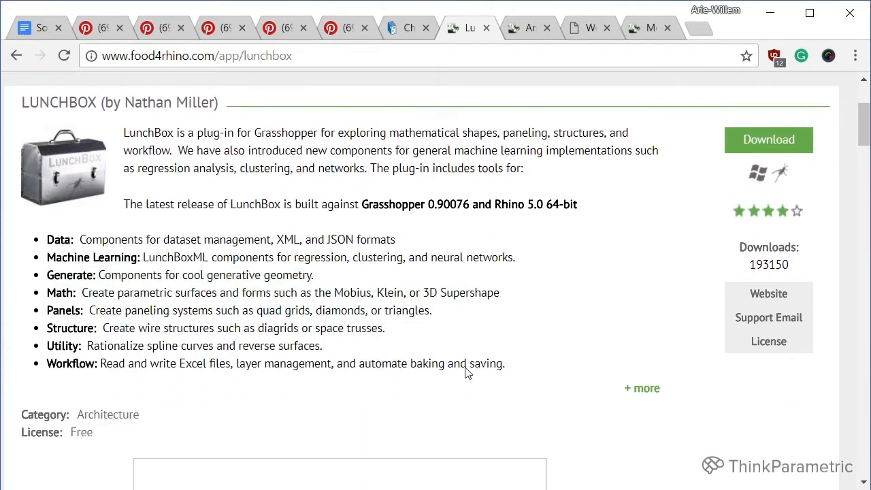
mouse_move(507, 354)
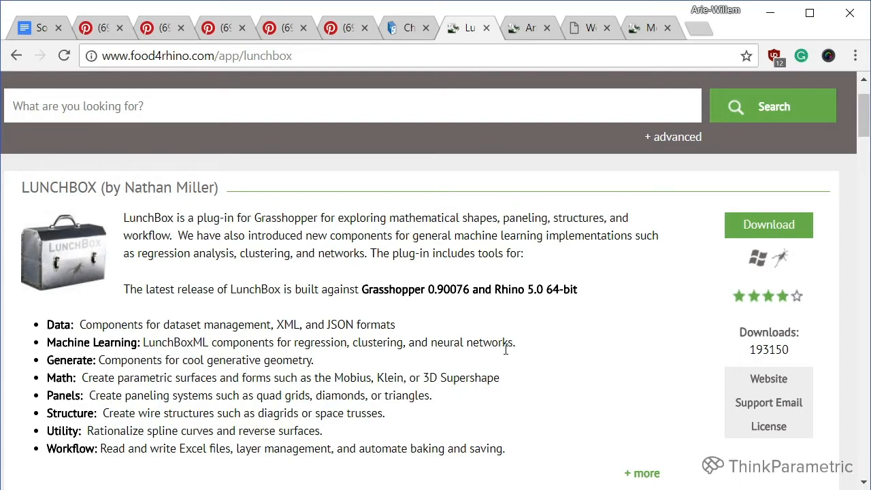
mouse_move(456, 318)
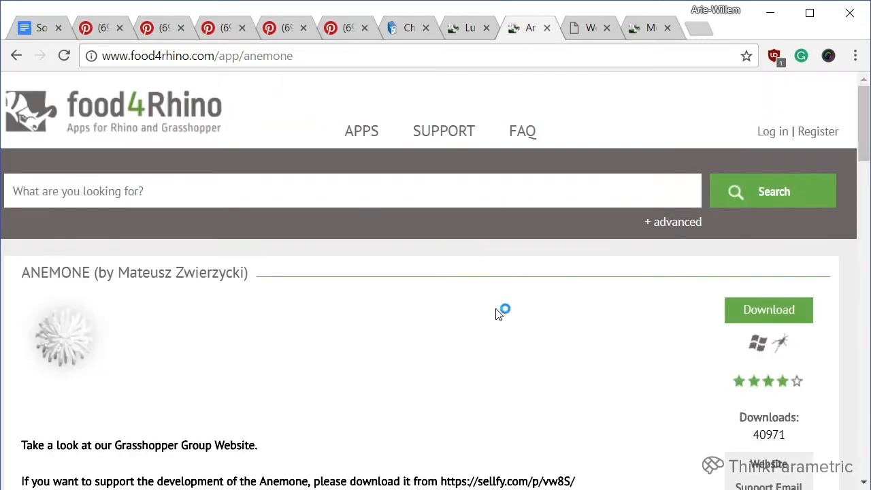
Scroll through the Anemone plug-in's loop-creation description on food4Rhino
scroll(down, 3)
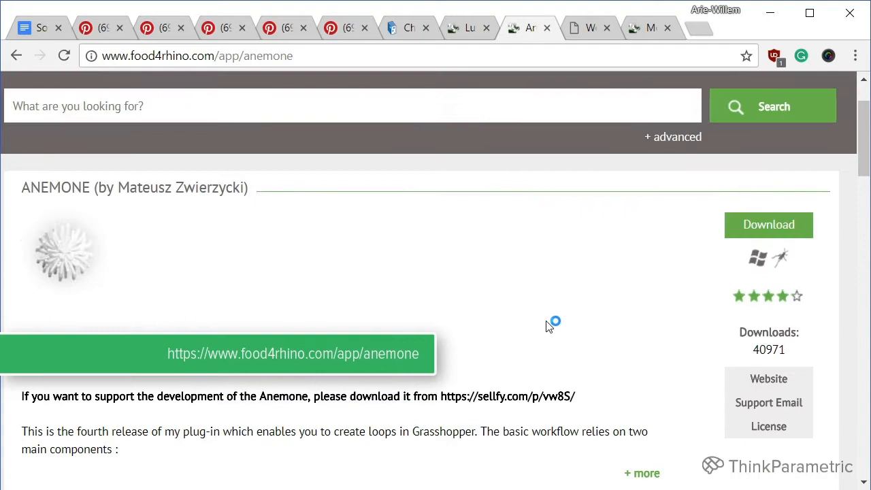
mouse_move(551, 326)
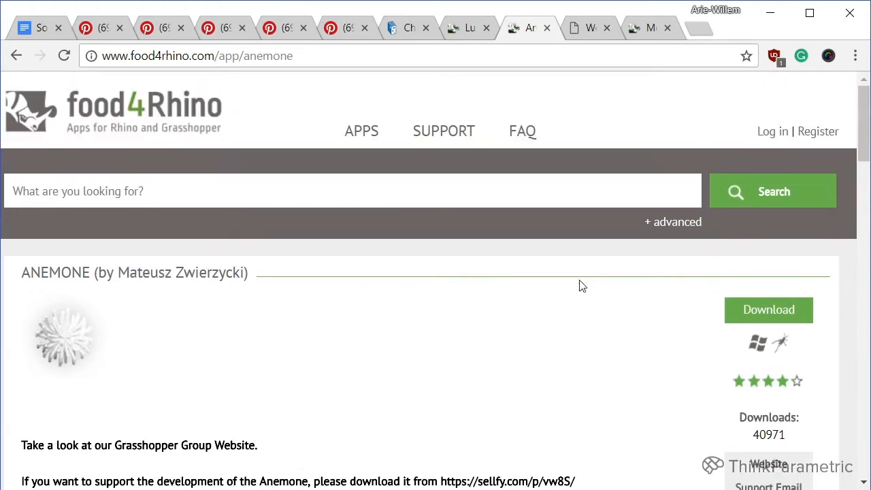
Scroll through Weaverbird's mesh command list, then view the Meshedit plug-in page
click(590, 27)
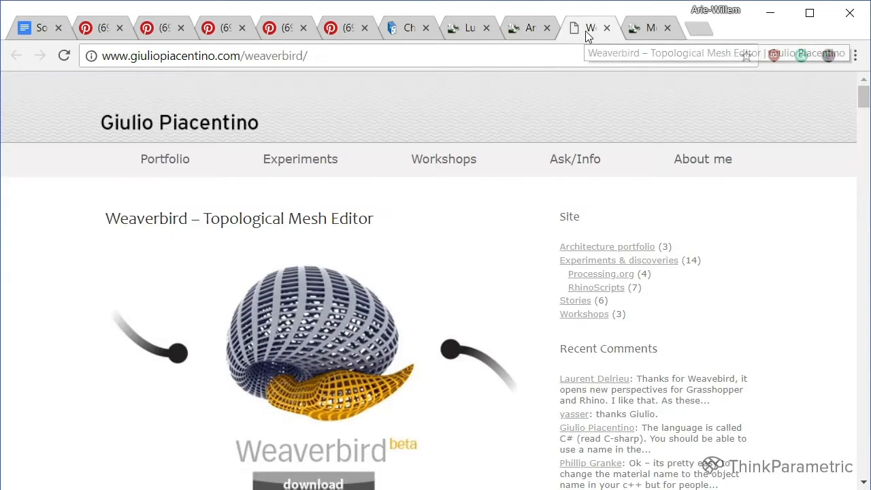
scroll(down, 3)
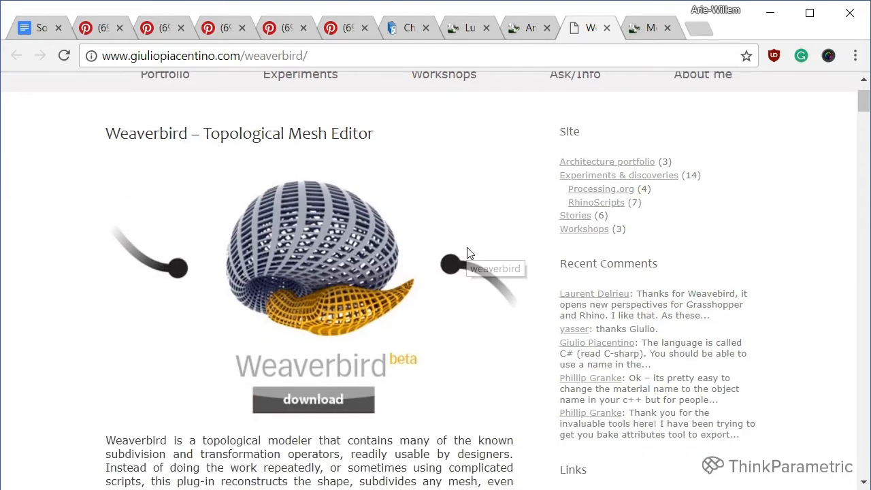
scroll(down, 3)
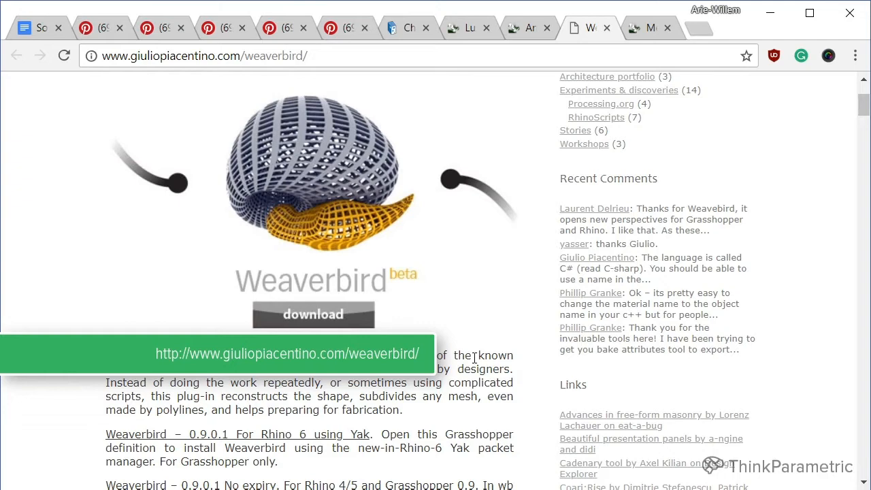
scroll(down, 3)
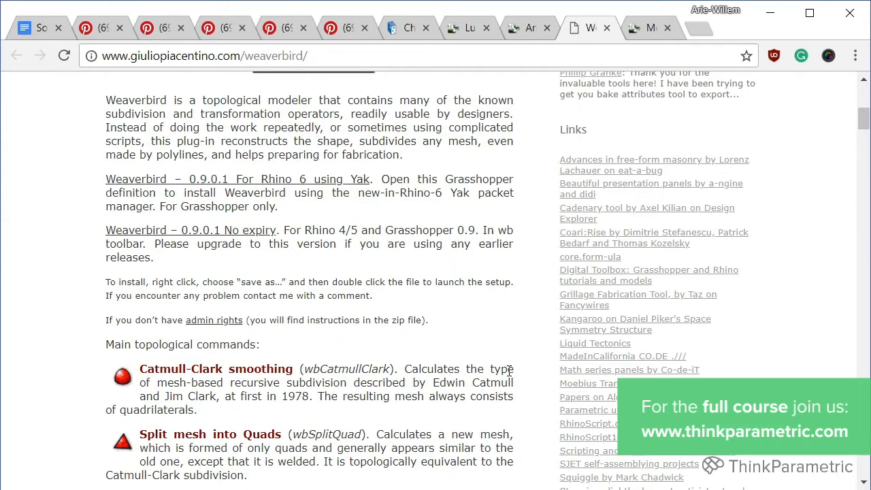
scroll(down, 3)
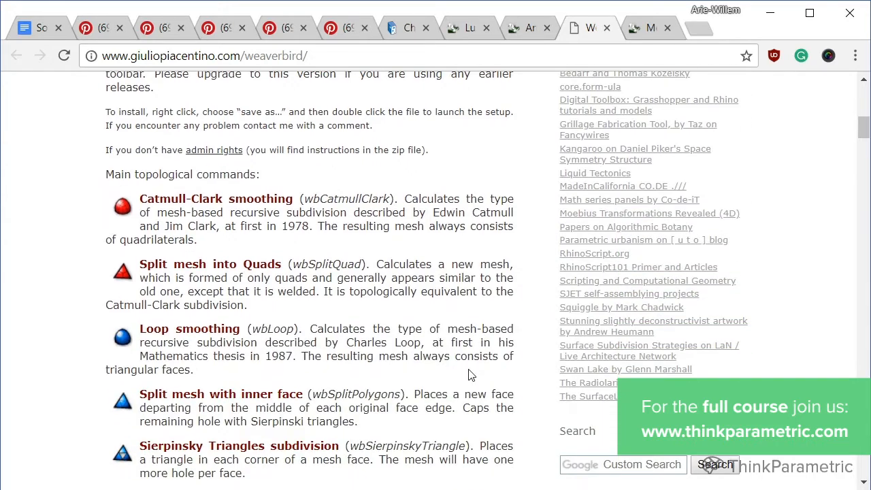
scroll(down, 3)
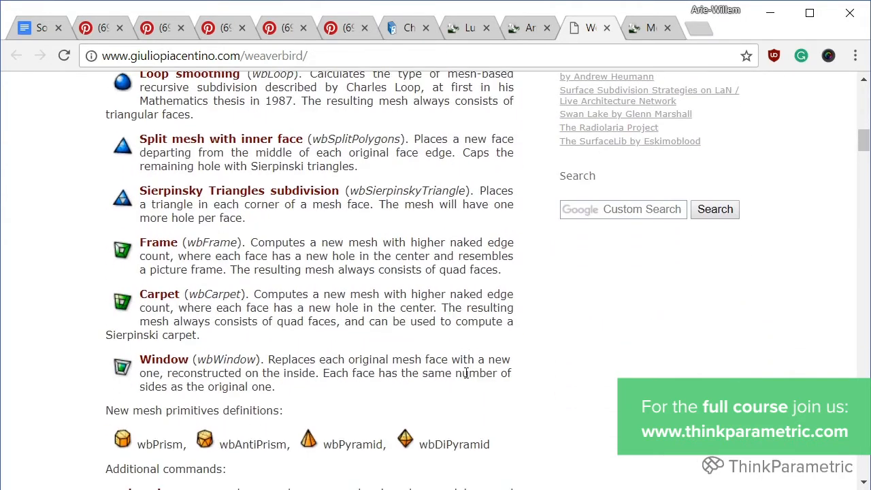
scroll(down, 3)
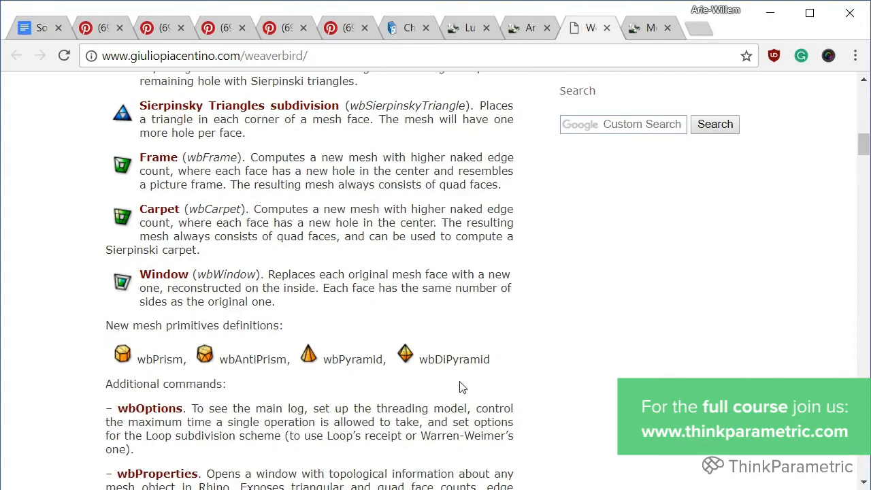
scroll(down, 3)
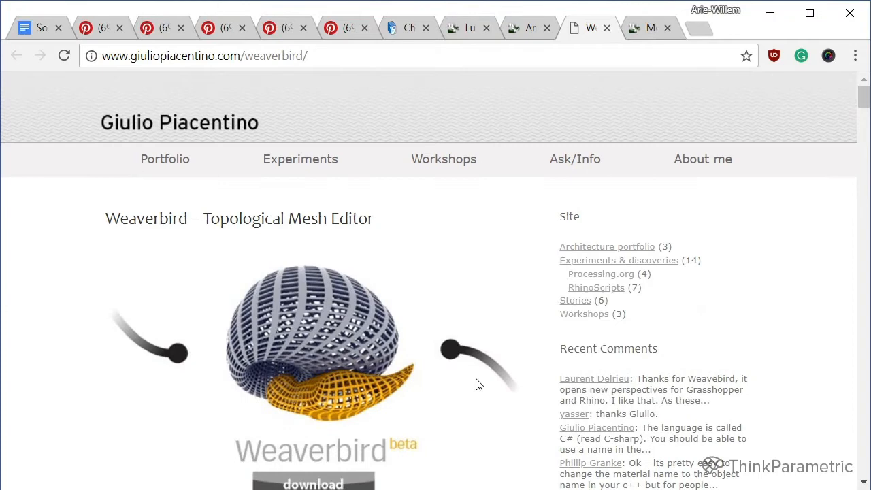
click(650, 28)
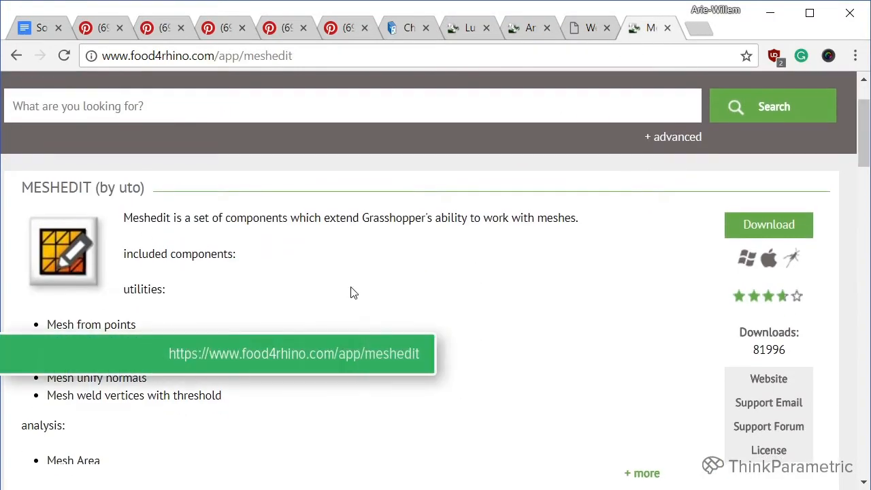
mouse_move(417, 282)
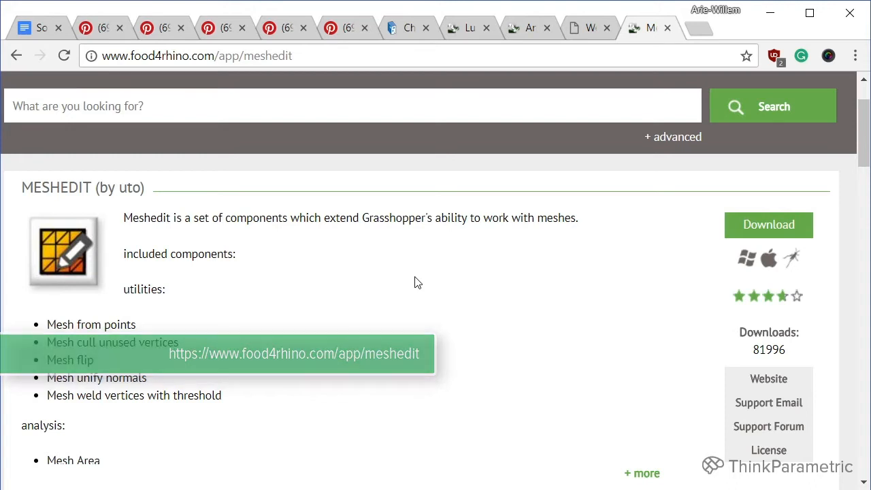
mouse_move(418, 282)
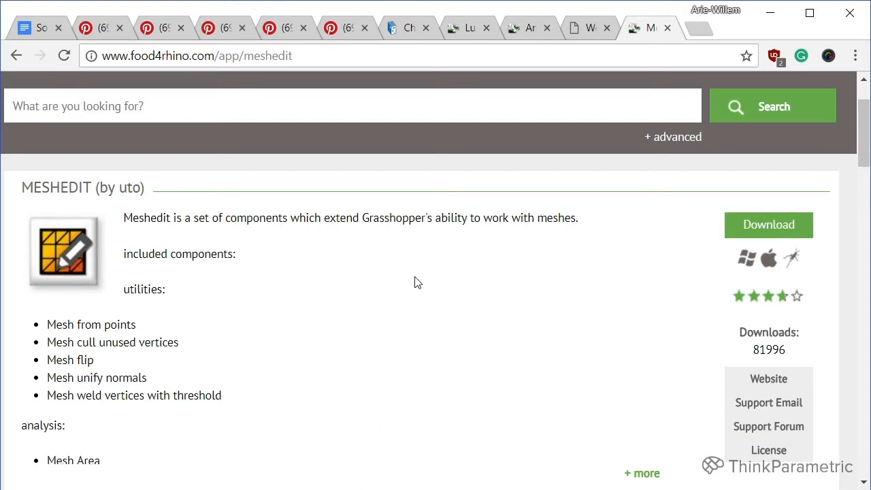
mouse_move(595, 241)
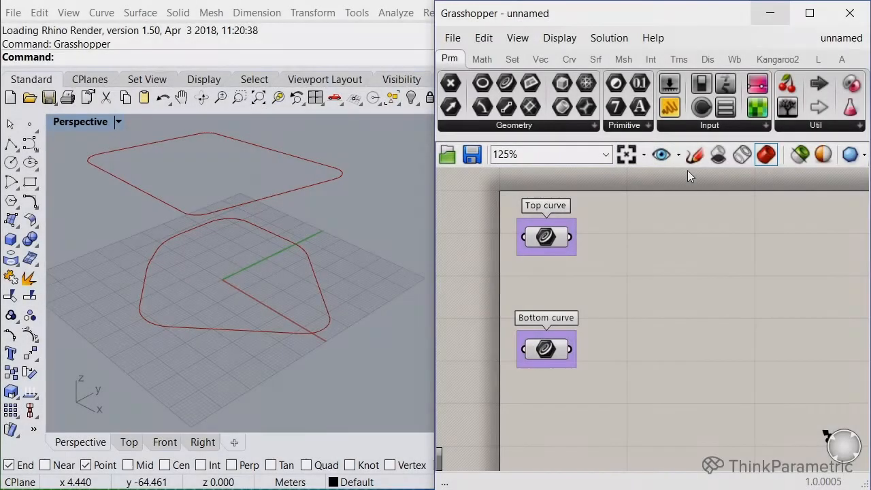
mouse_move(670, 264)
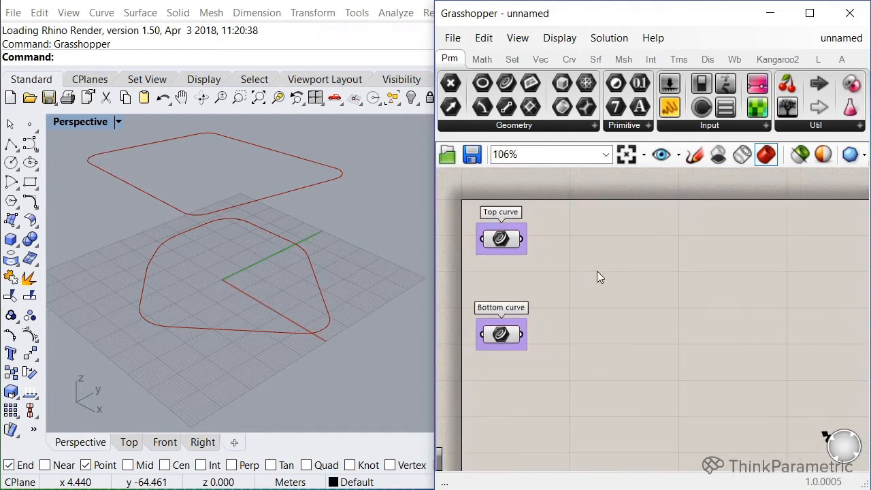
Show the Grasshopper canvas with the Top curve and Bottom curve parameters
click(569, 59)
text(reb)
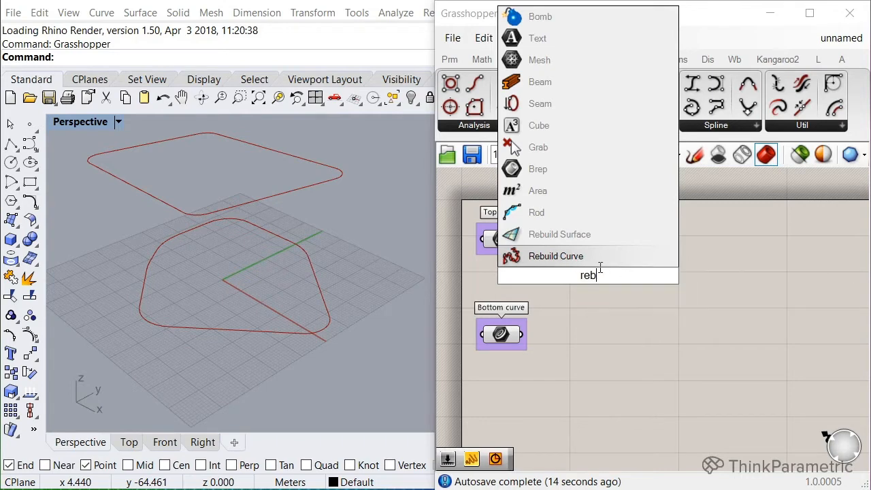
Add two Rebuild Curve components for Top and Bottom curves, degree 3, 500 points
click(556, 256)
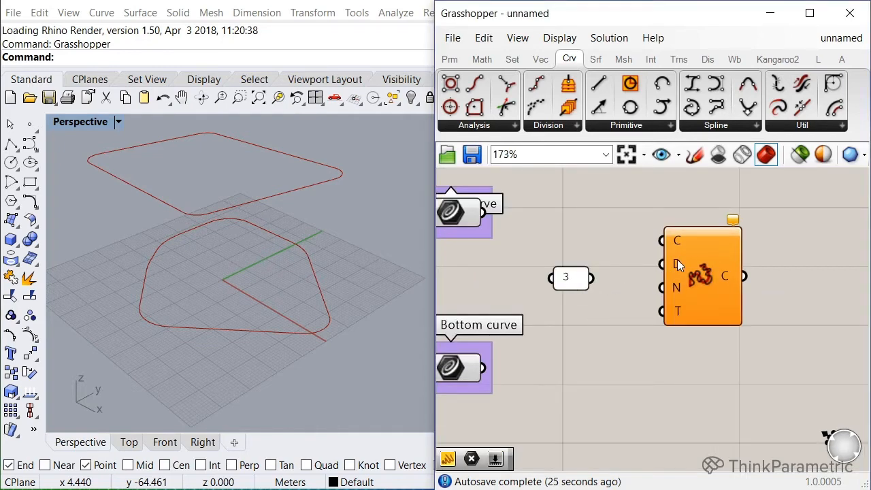
drag(587, 277, 664, 264)
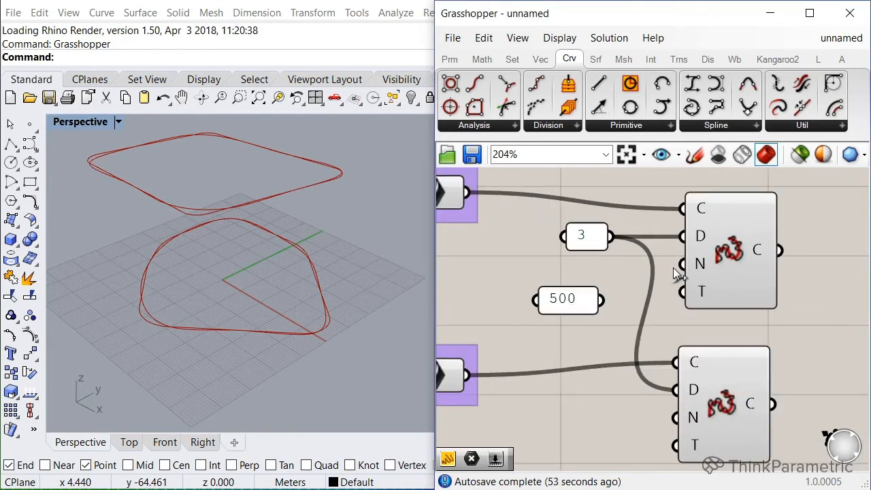
drag(682, 264, 682, 417)
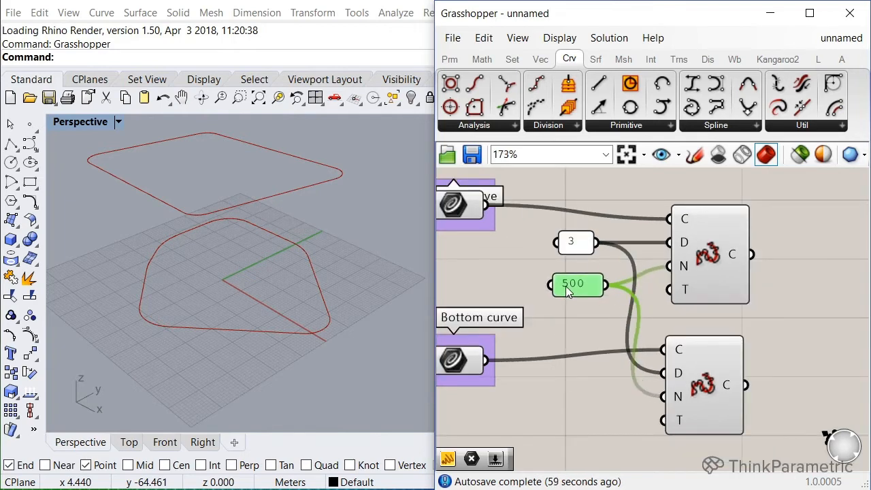
scroll(down, 3)
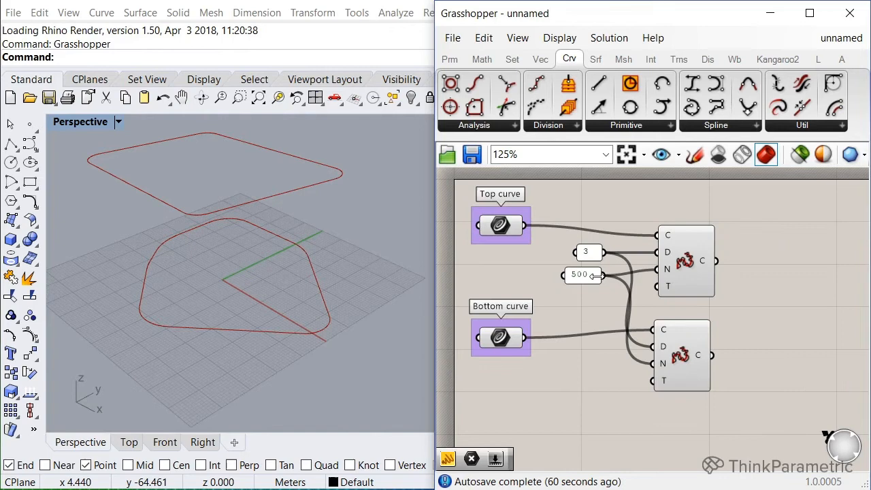
mouse_move(457, 188)
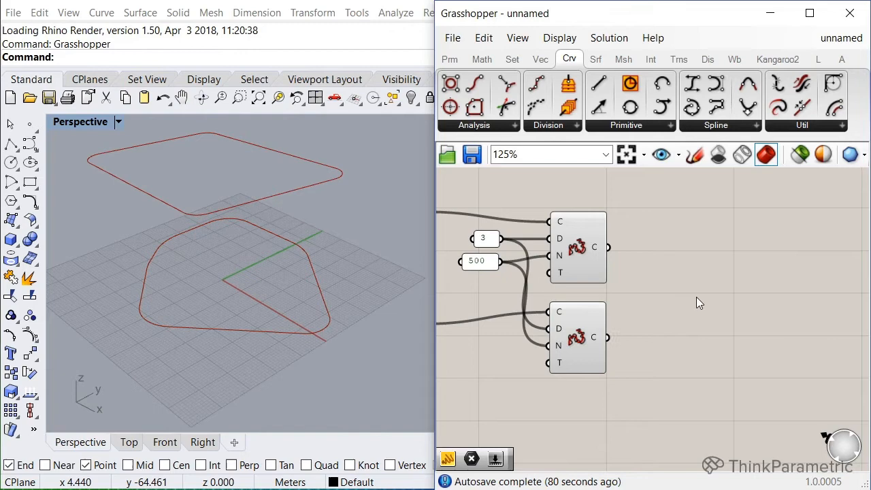
Add a Tween Curve between the two rebuilt curves at factor 0.5
drag(694, 300, 663, 296)
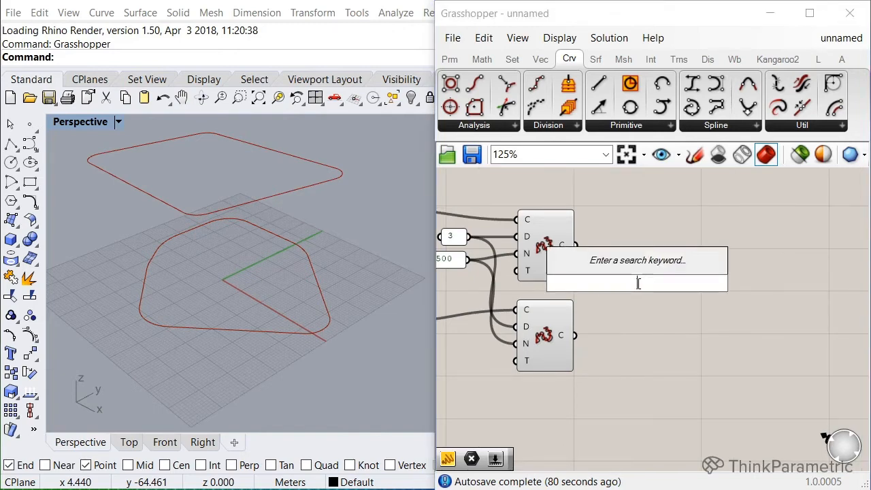
text(tween)
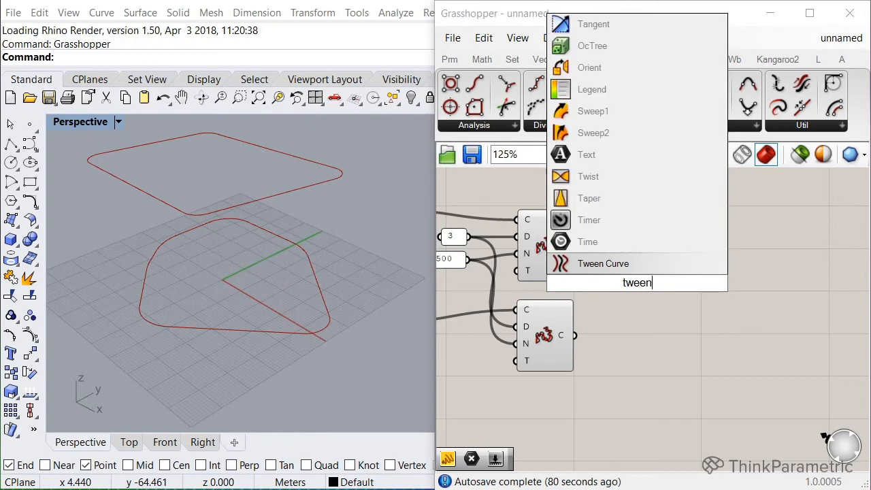
click(603, 264)
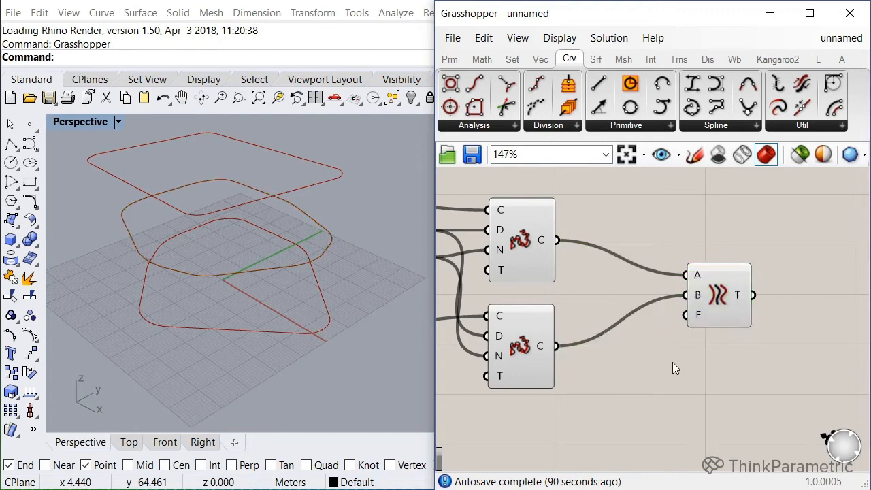
mouse_move(687, 314)
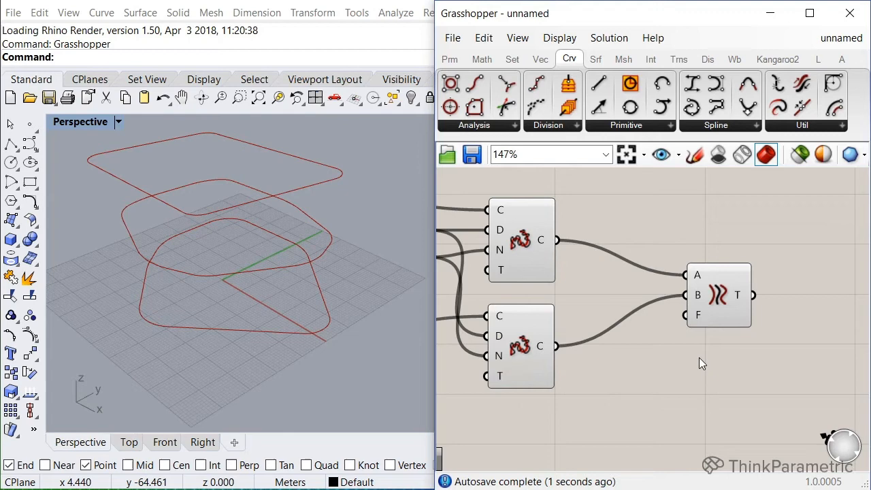
mouse_move(686, 315)
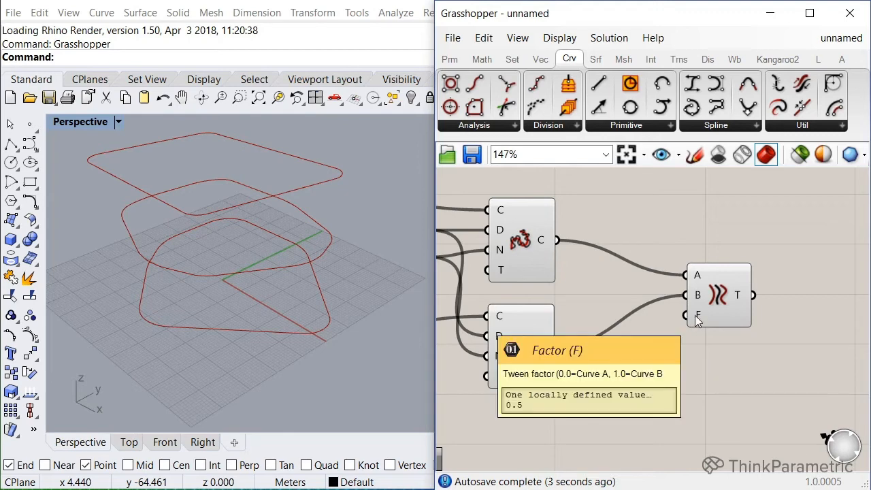
mouse_move(303, 359)
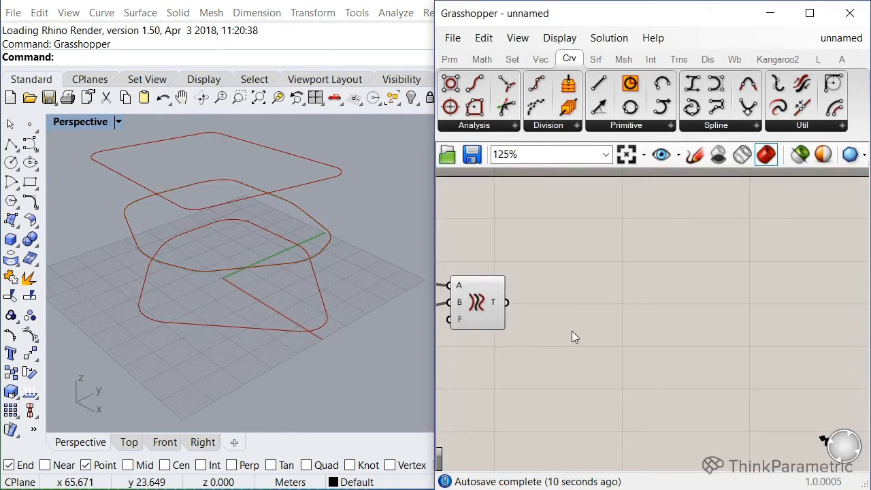
double_click(575, 335)
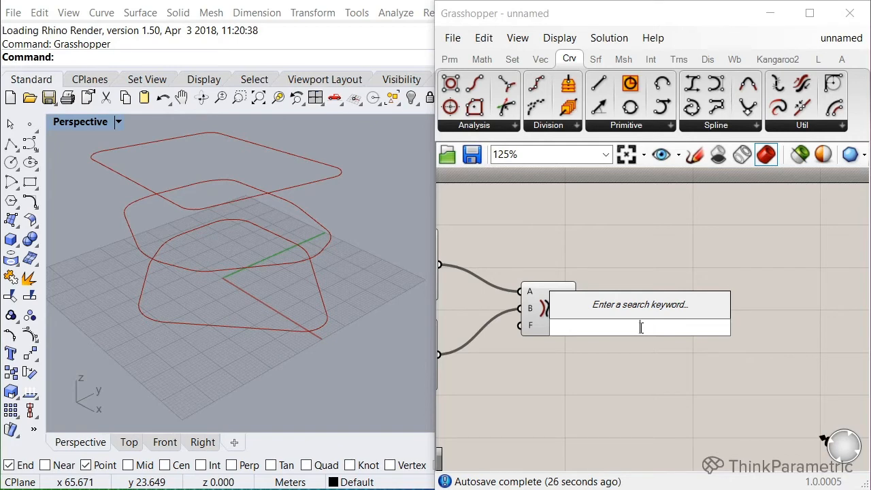
Add Divide Curve on the tween output and an Average component on its points
text(divi)
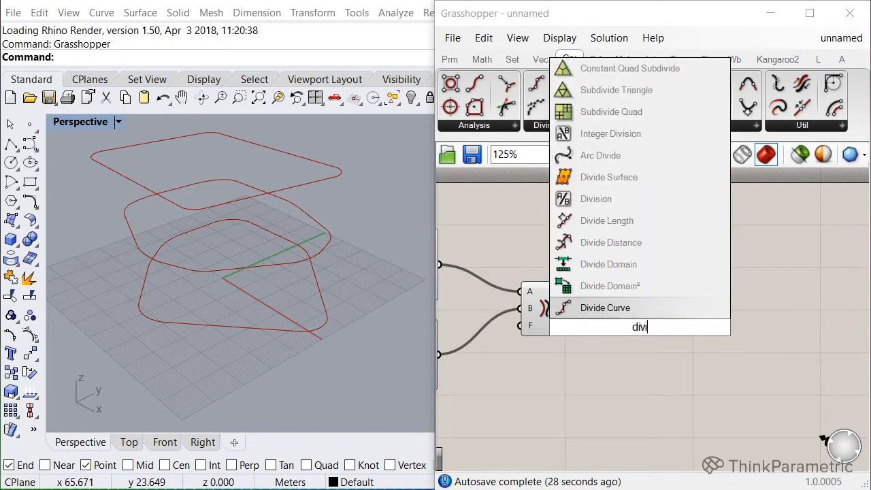
click(604, 308)
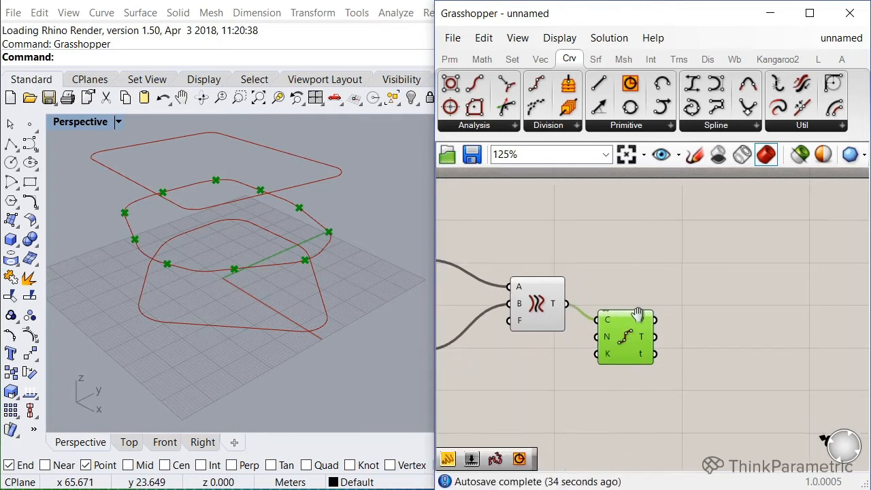
double_click(691, 286)
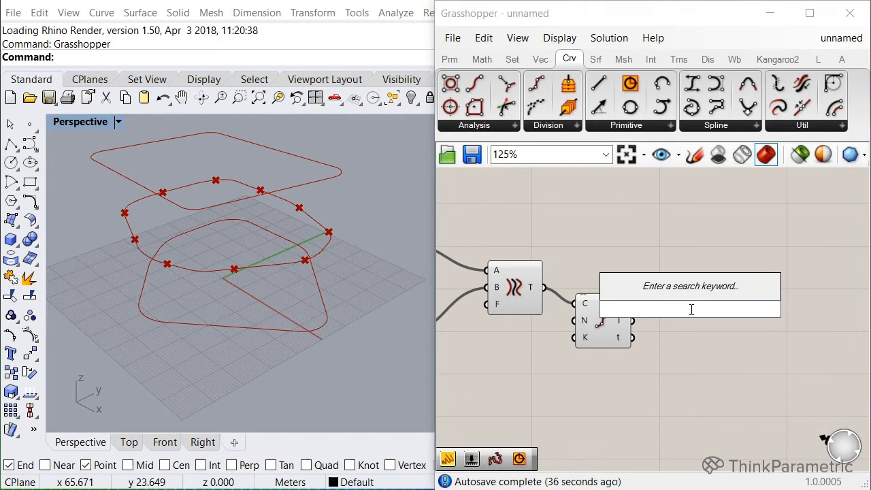
text(b)
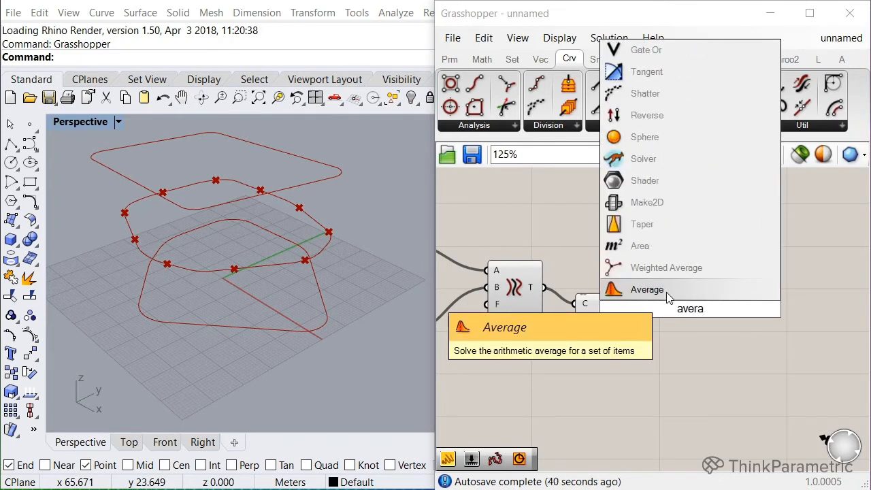
click(647, 290)
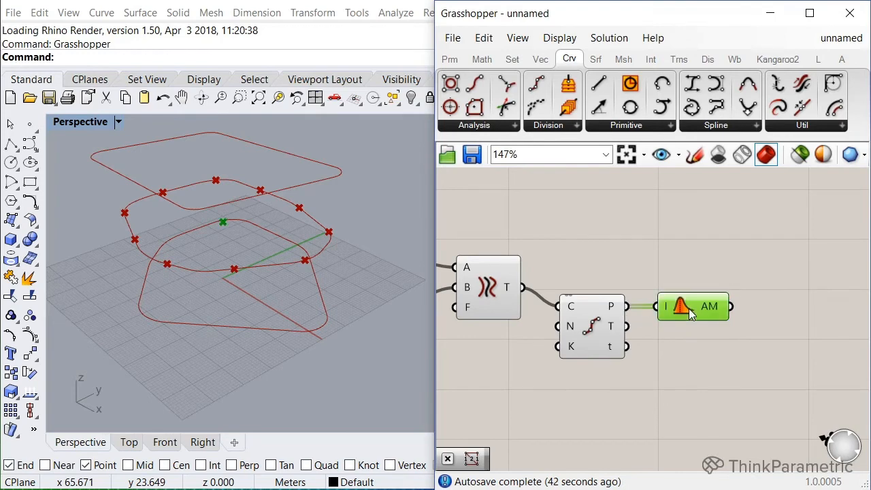
click(592, 325)
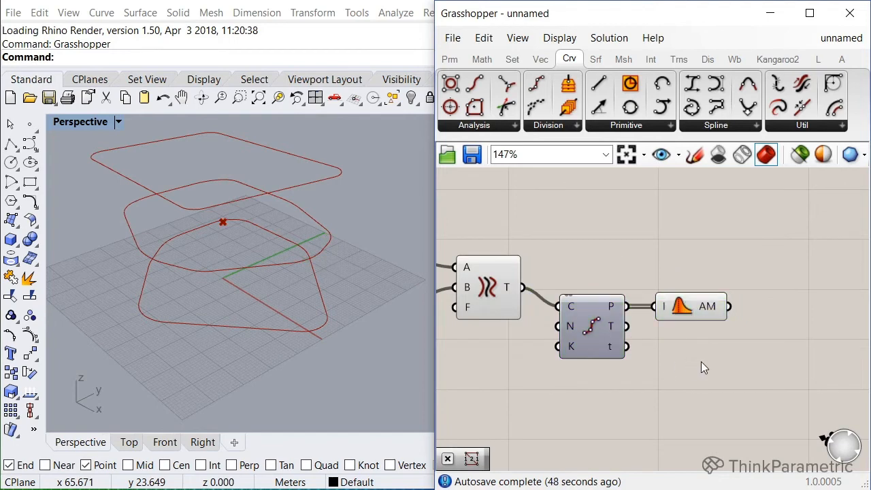
scroll(down, 3)
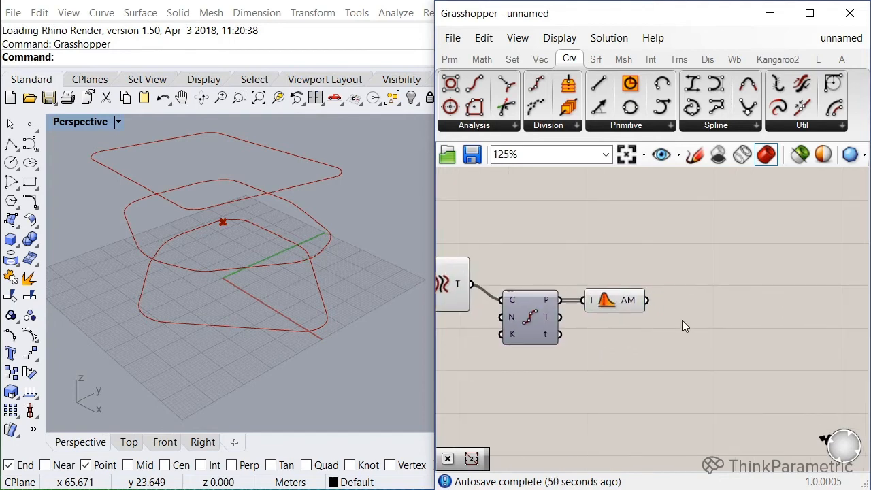
Scale the tween curve about its average point with a factor slider set to 0.6
text(sca)
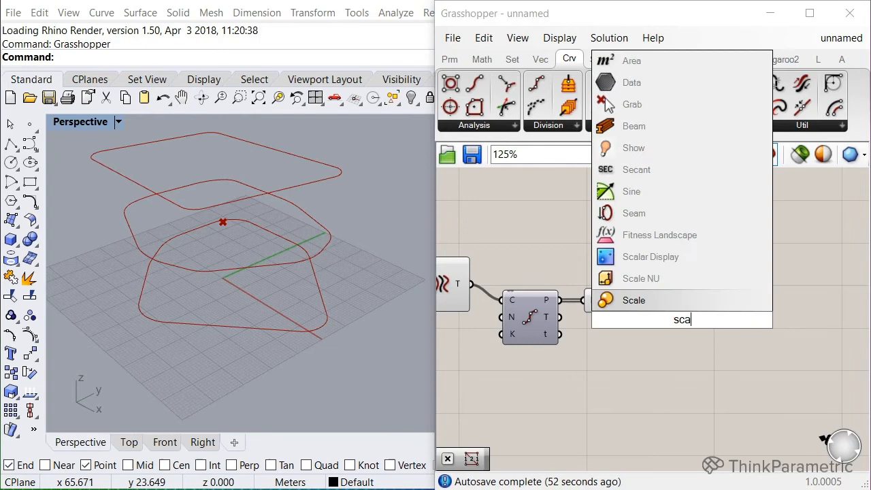
mouse_move(634, 300)
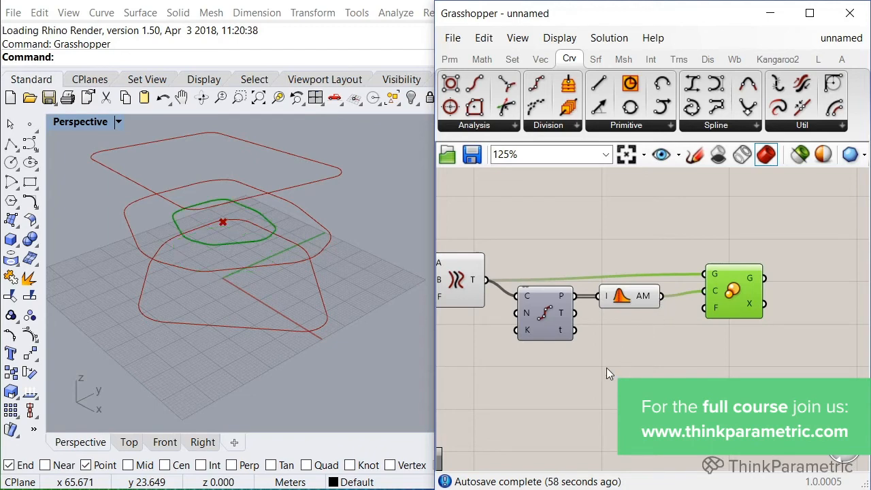
text(slider)
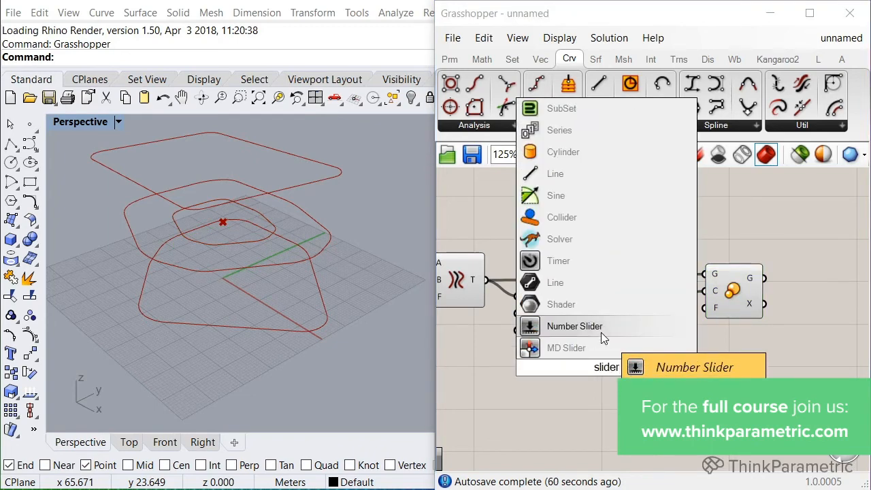
click(574, 326)
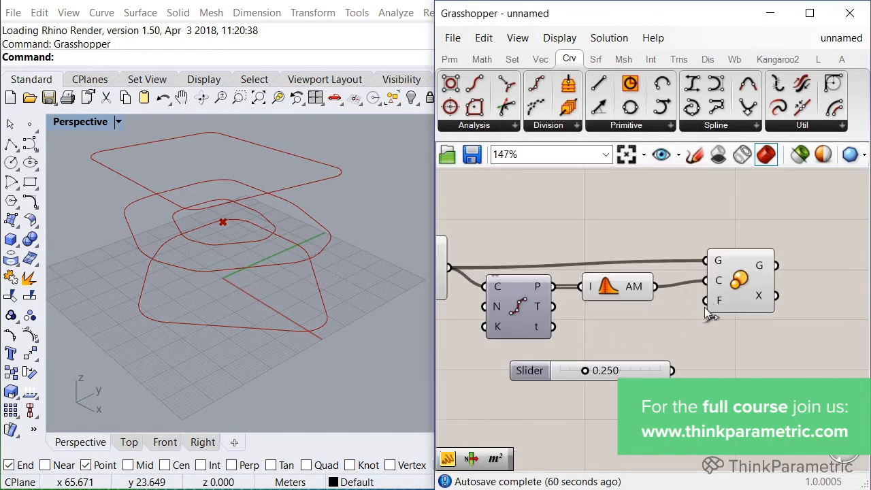
drag(584, 370, 613, 371)
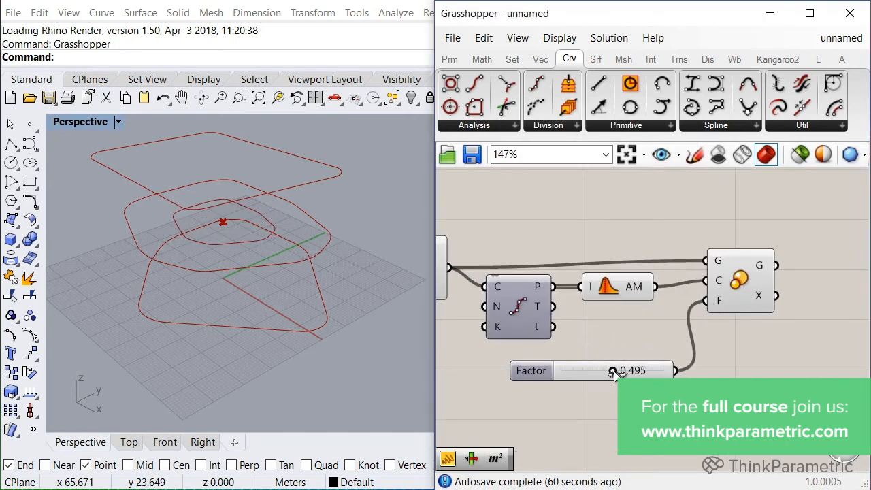
double_click(619, 370)
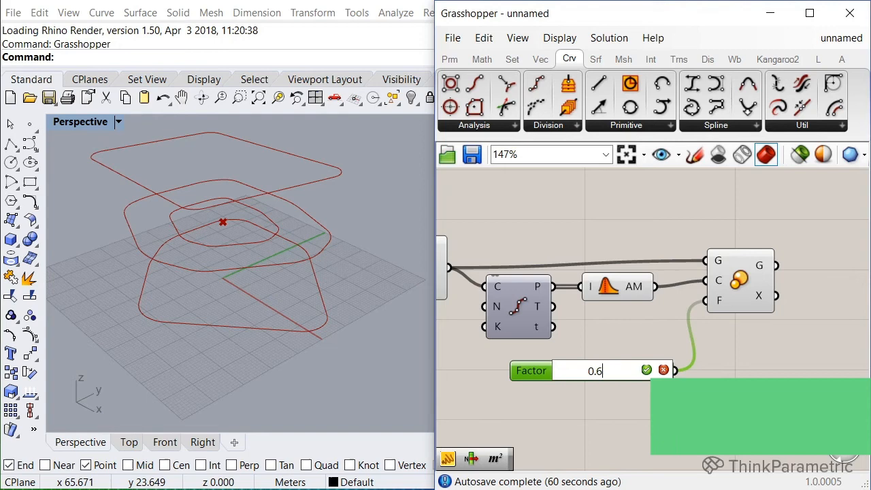
scroll(down, 3)
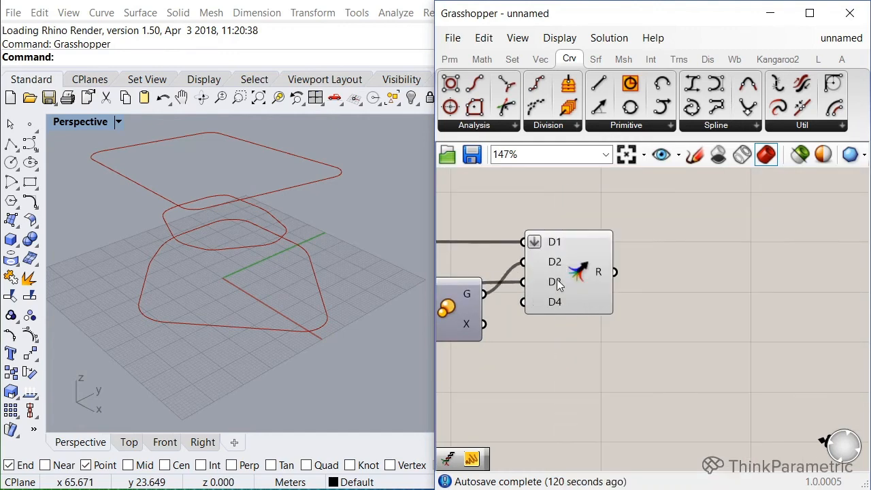
Flatten the third Merge input so the top, scaled middle and bottom curves form one list
right_click(555, 282)
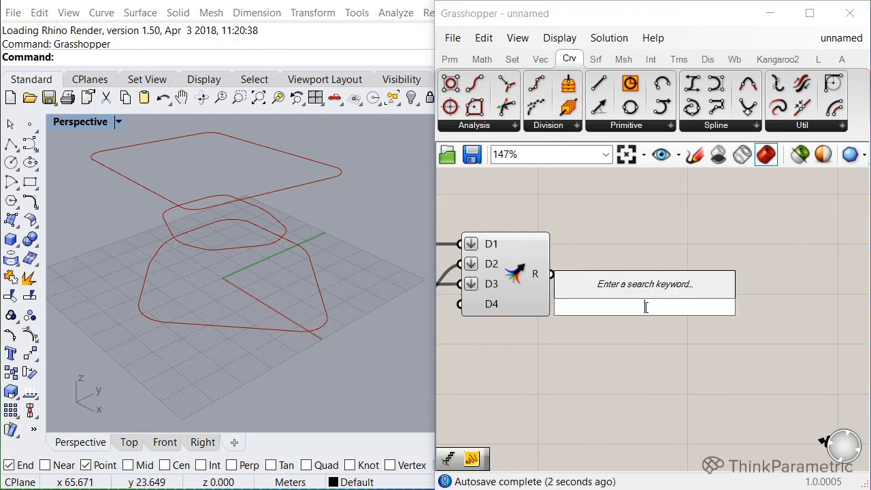
Loft the merged curves into the hourglass surface and orbit to inspect it
text(loft)
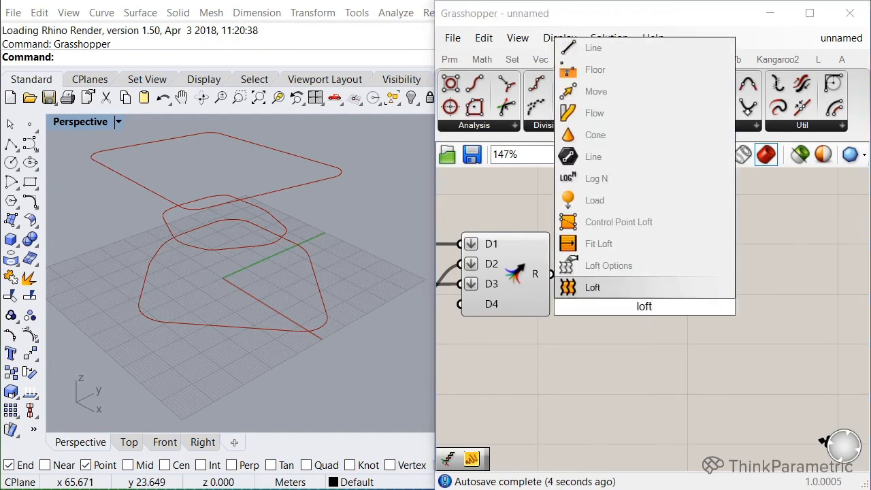
click(592, 286)
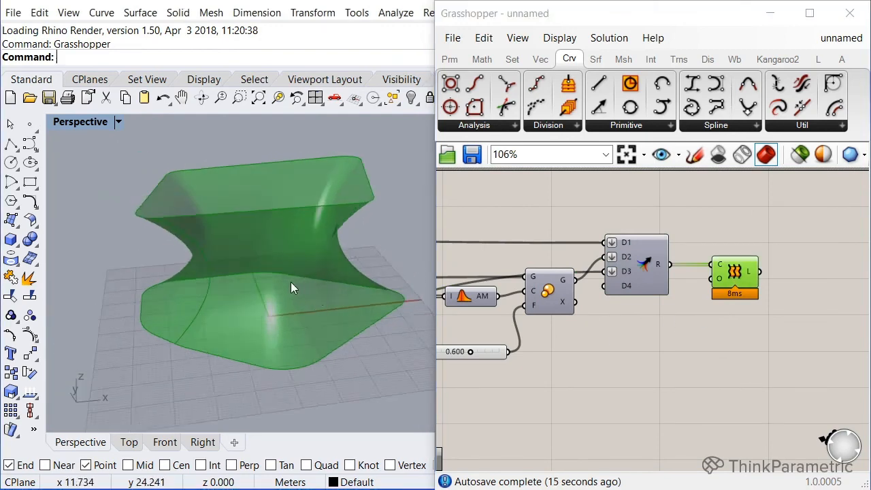
drag(292, 287, 277, 321)
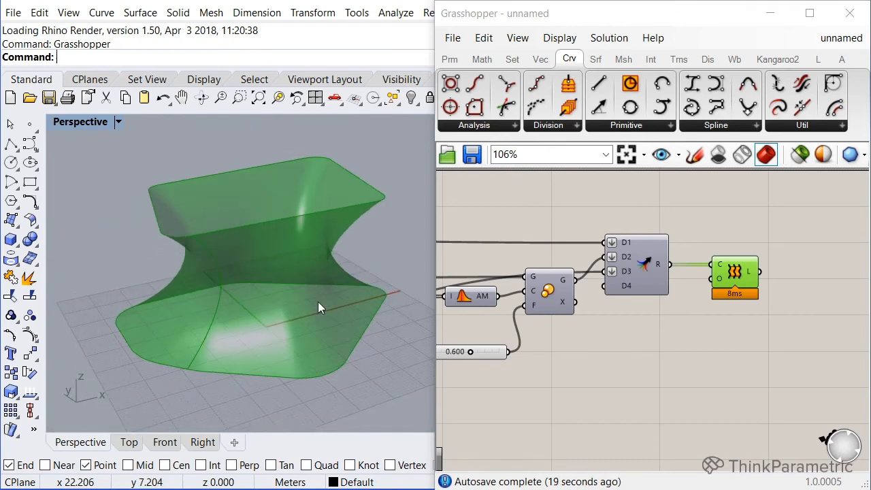
mouse_move(629, 306)
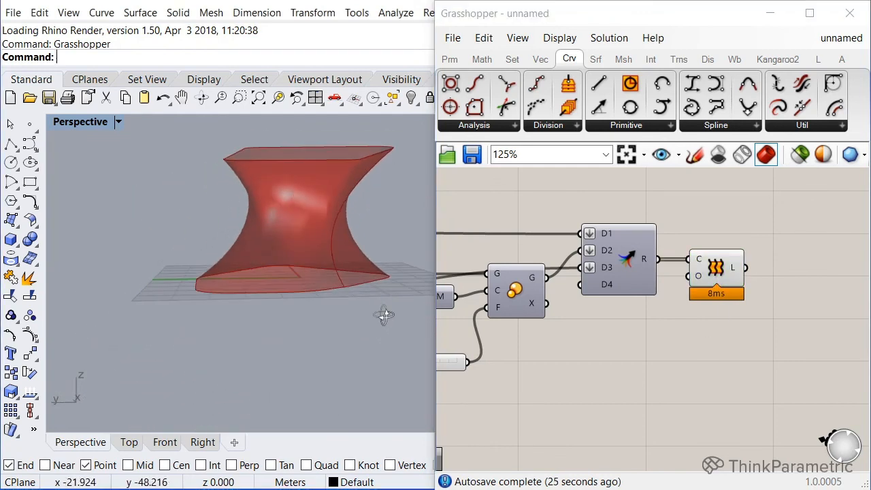
drag(384, 315, 313, 254)
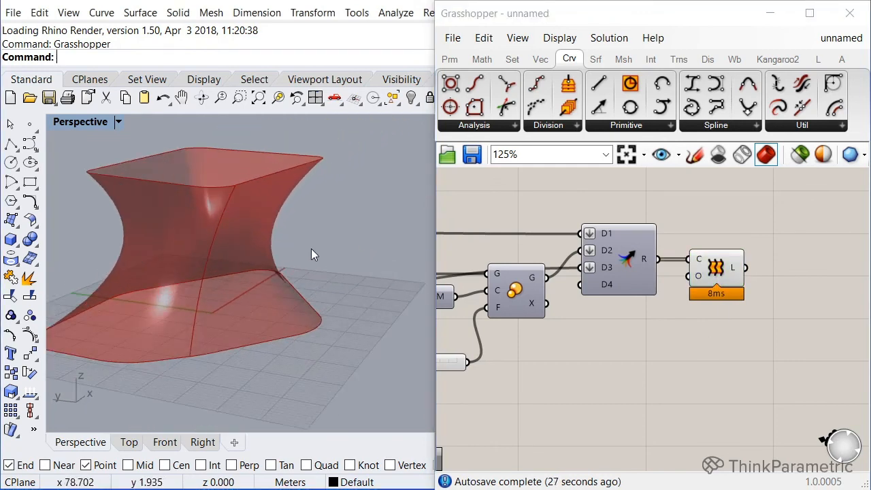